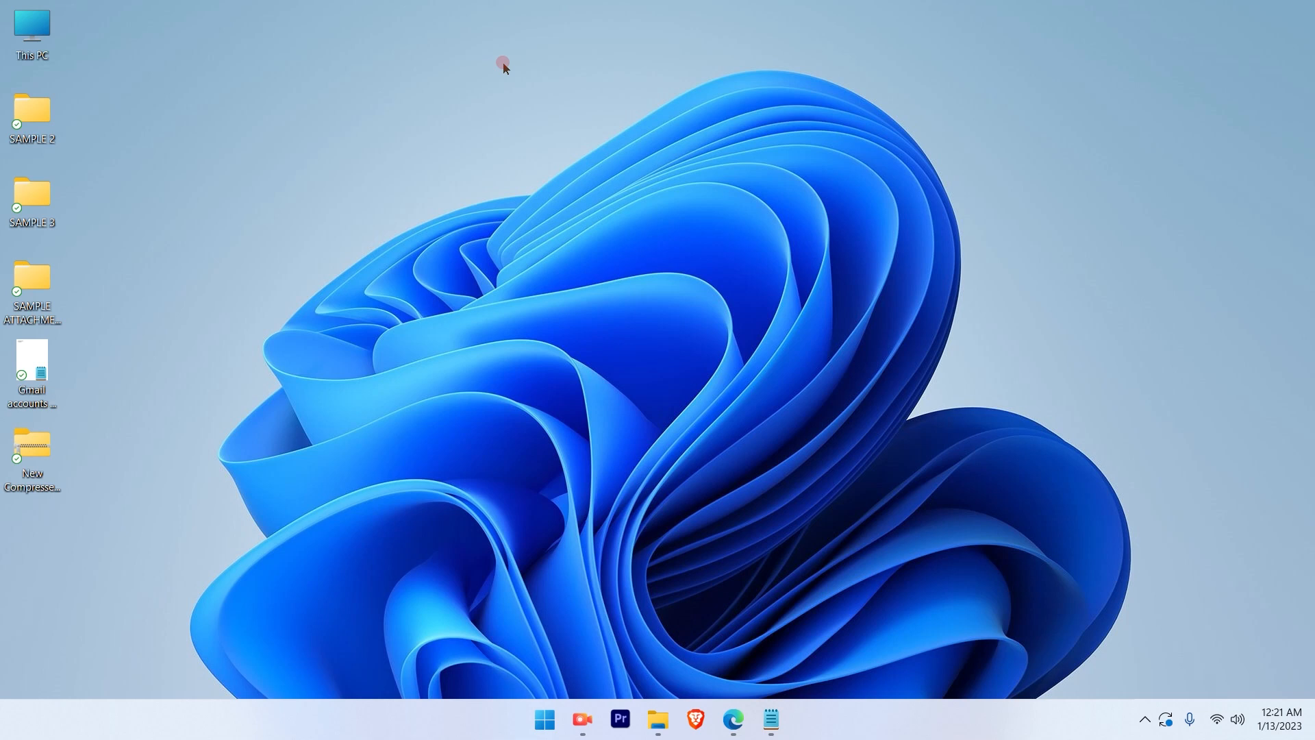
mouse_move(715, 695)
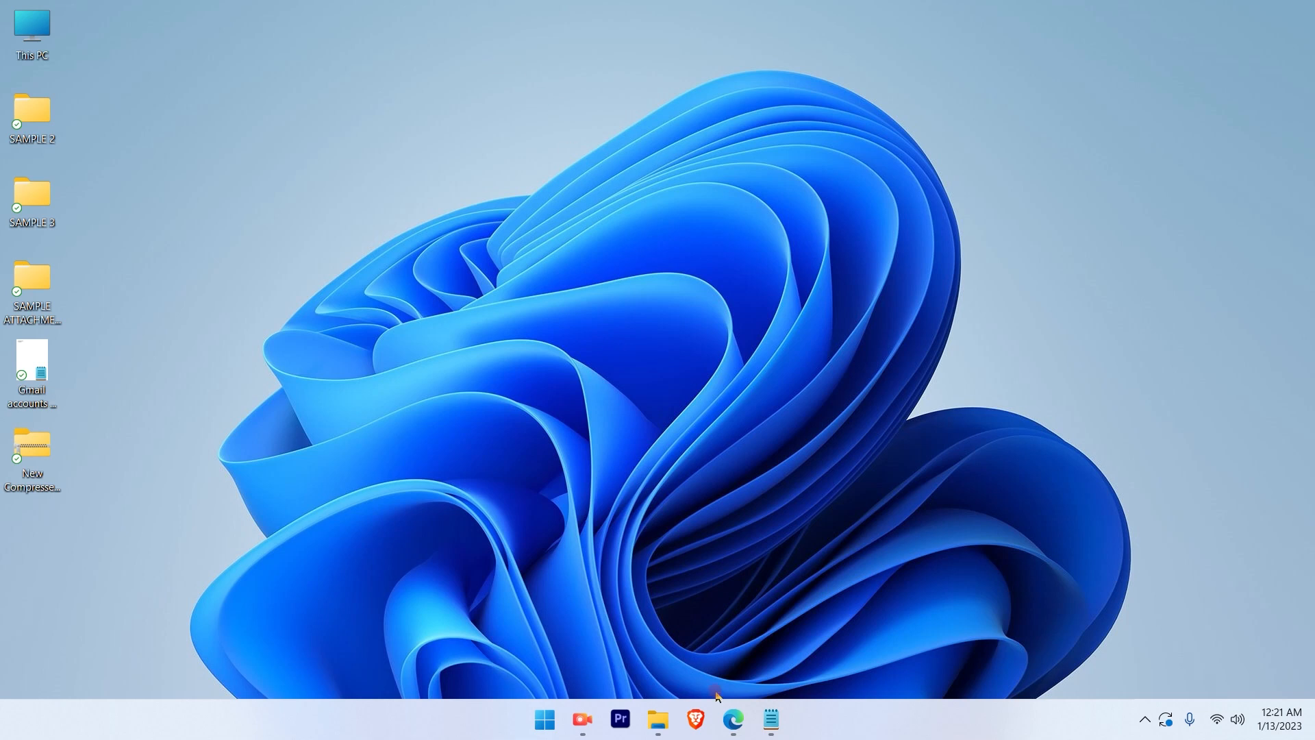
Switch to Gmail and open the VENDOR-labelled 'Fwd: 25 Years Of Magical Holidays Await!' email
left_click(732, 719)
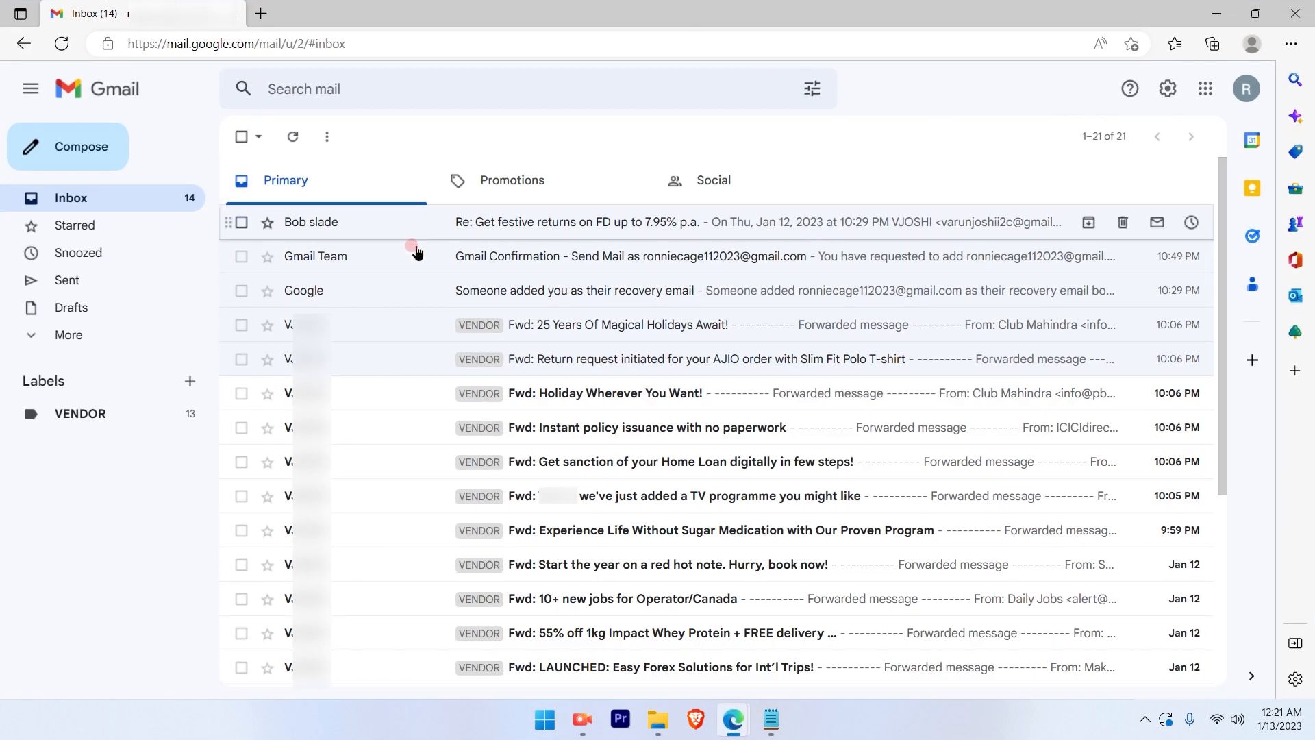
mouse_move(417, 628)
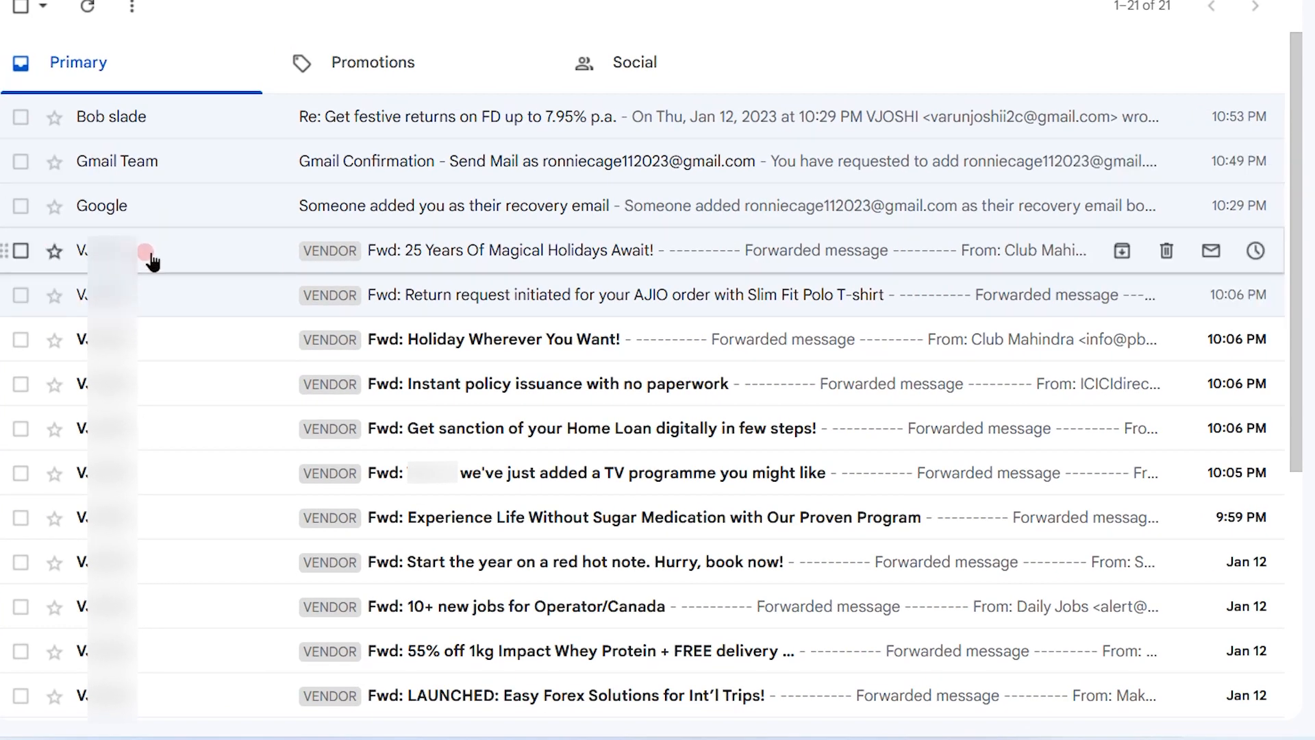
left_click(511, 249)
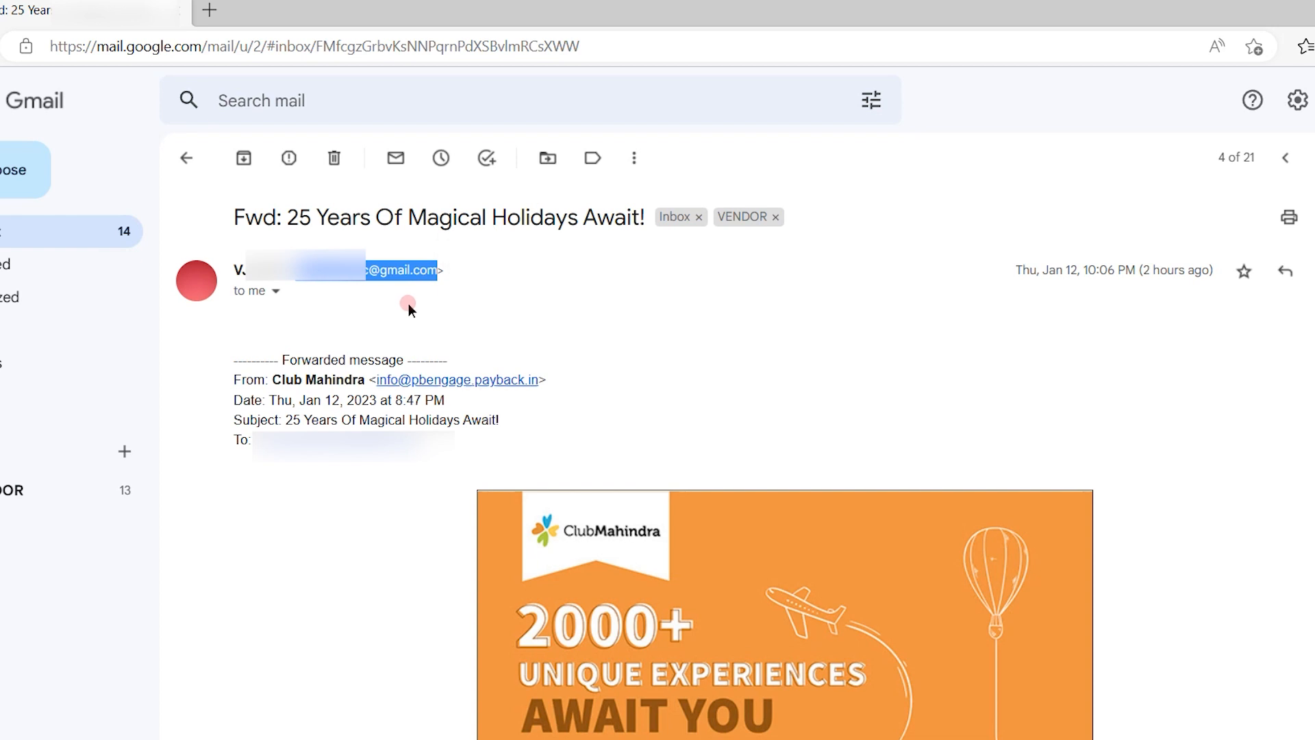
left_click(336, 100)
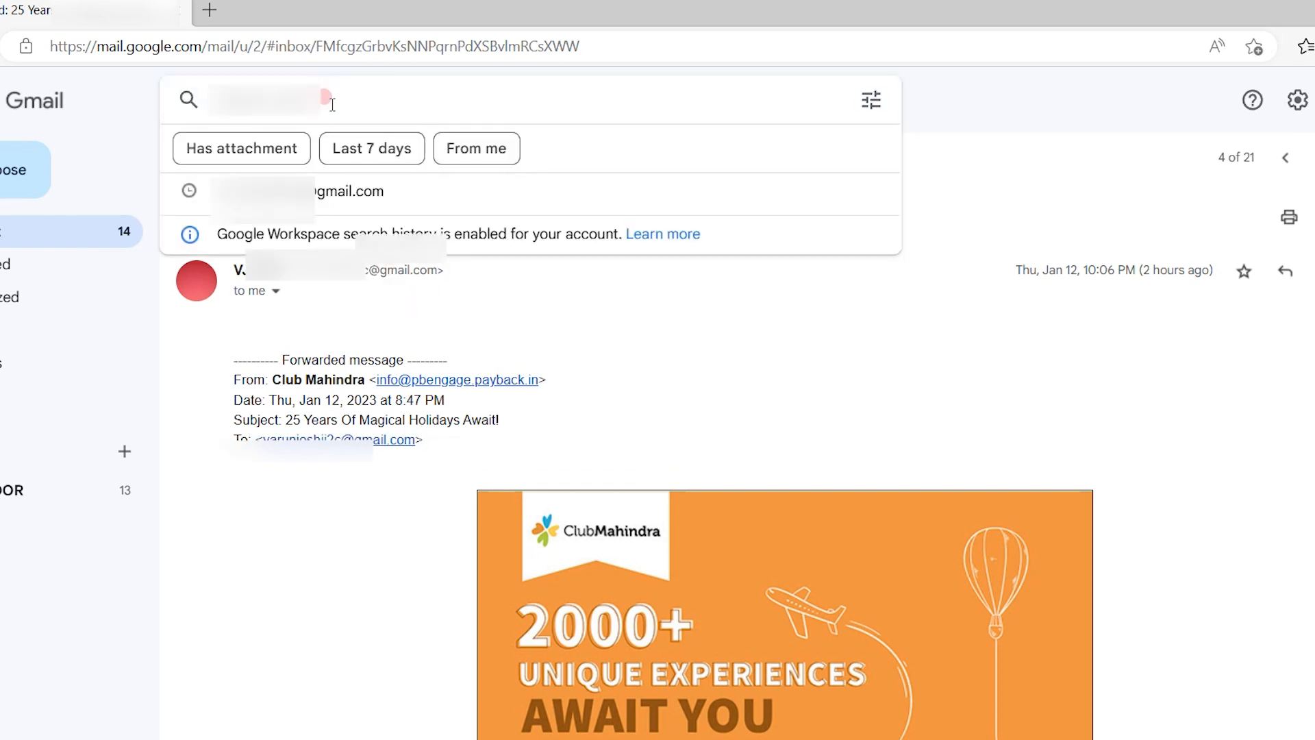
type("@gmail.com")
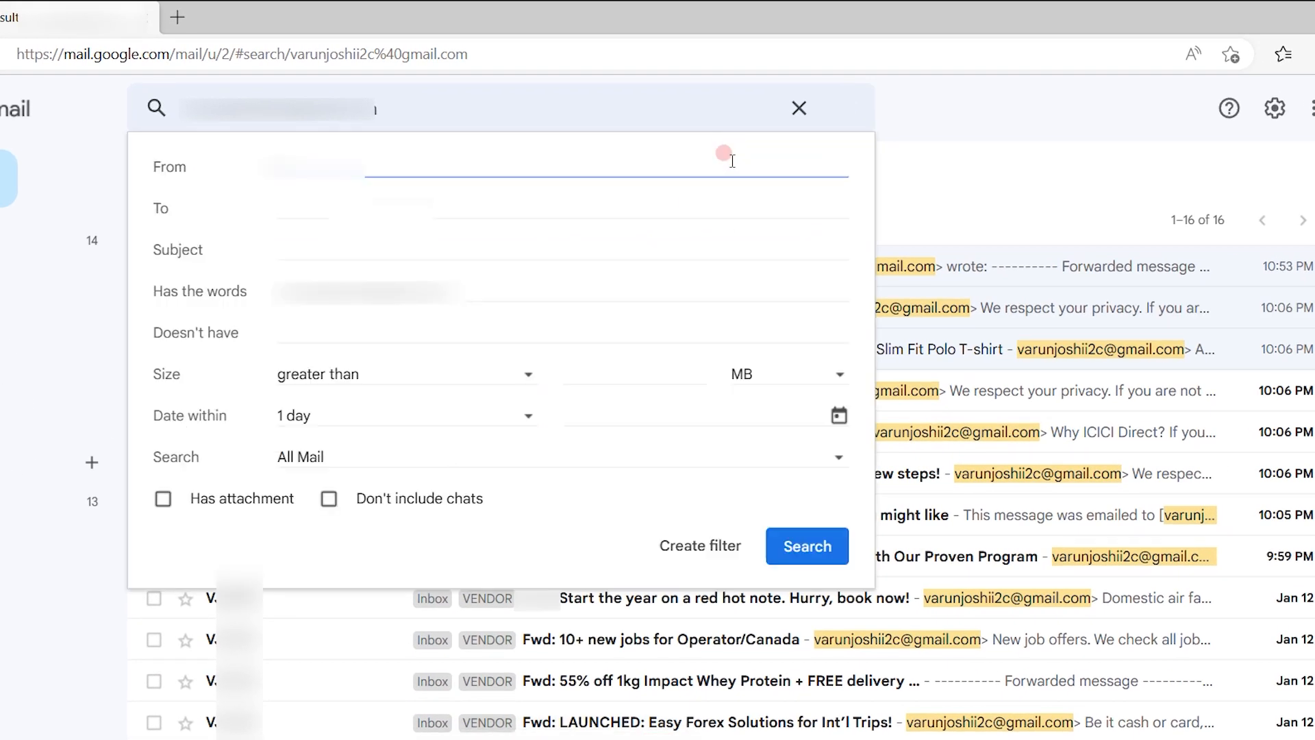
mouse_move(182, 146)
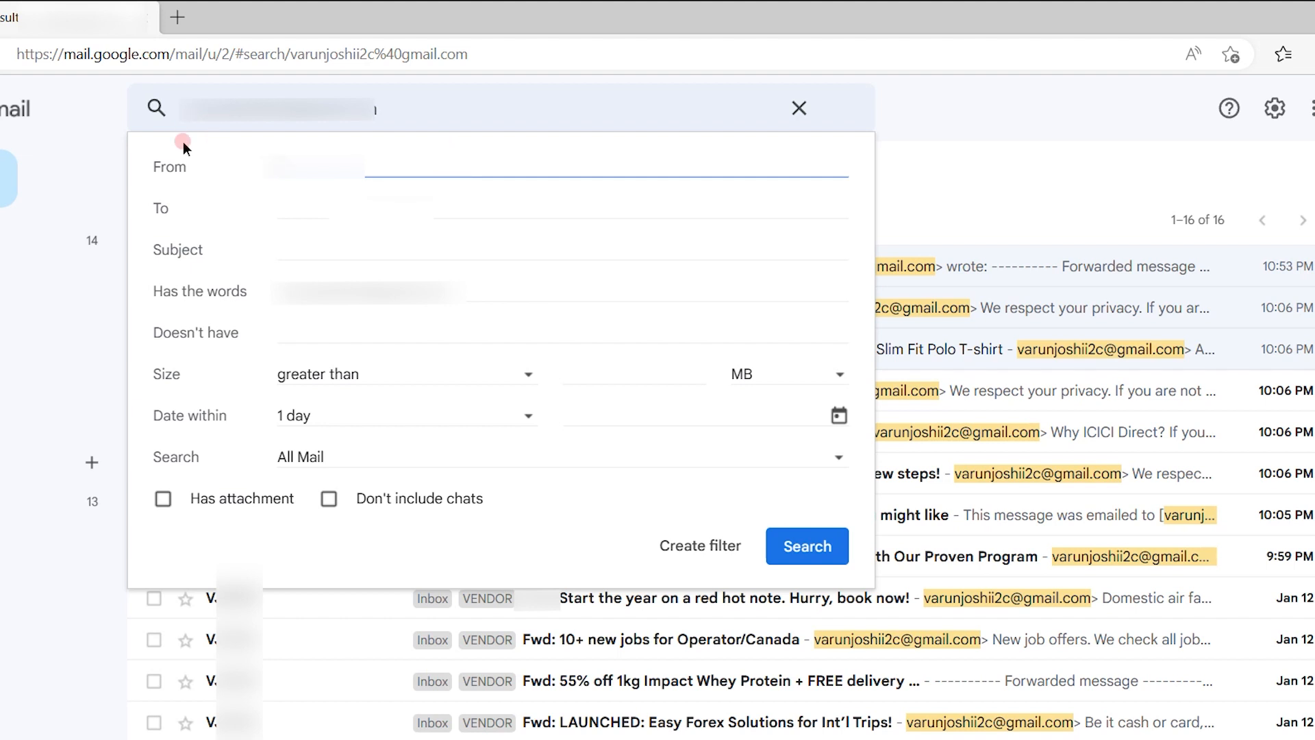
type("@gmail.com")
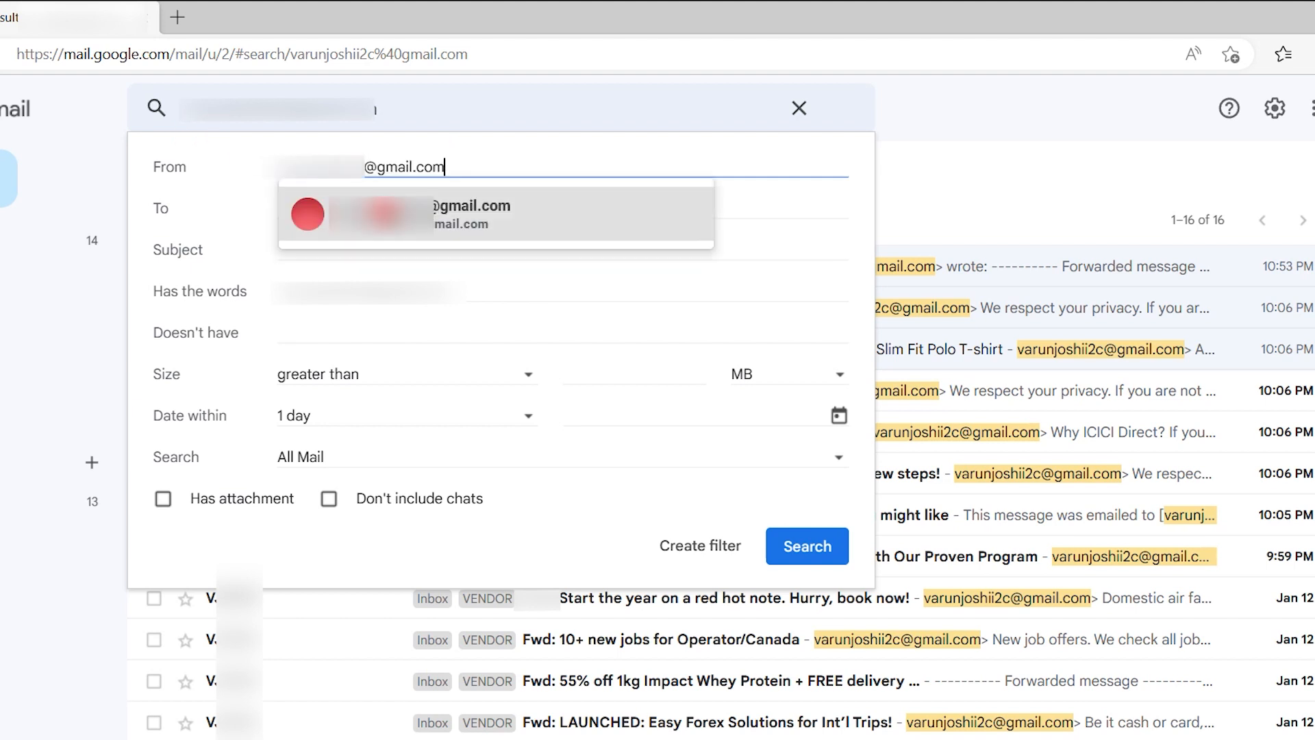
left_click(494, 214)
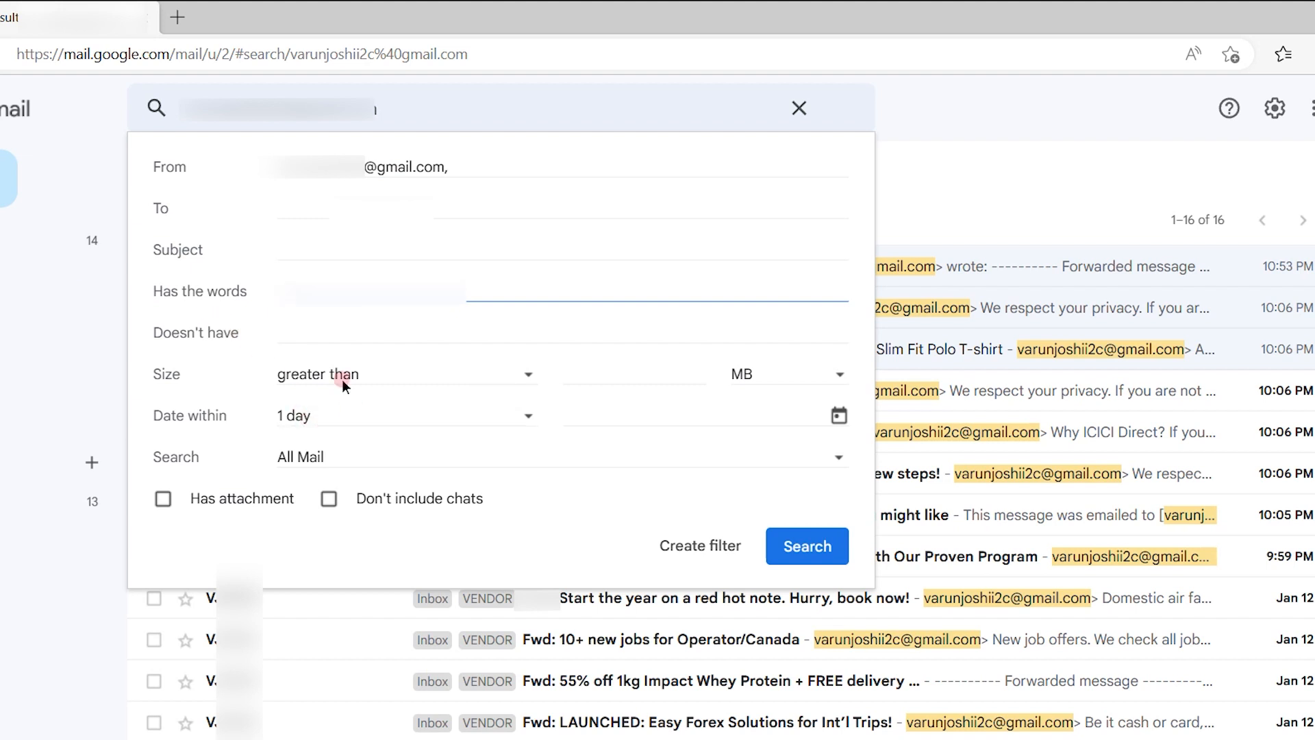
mouse_move(178, 386)
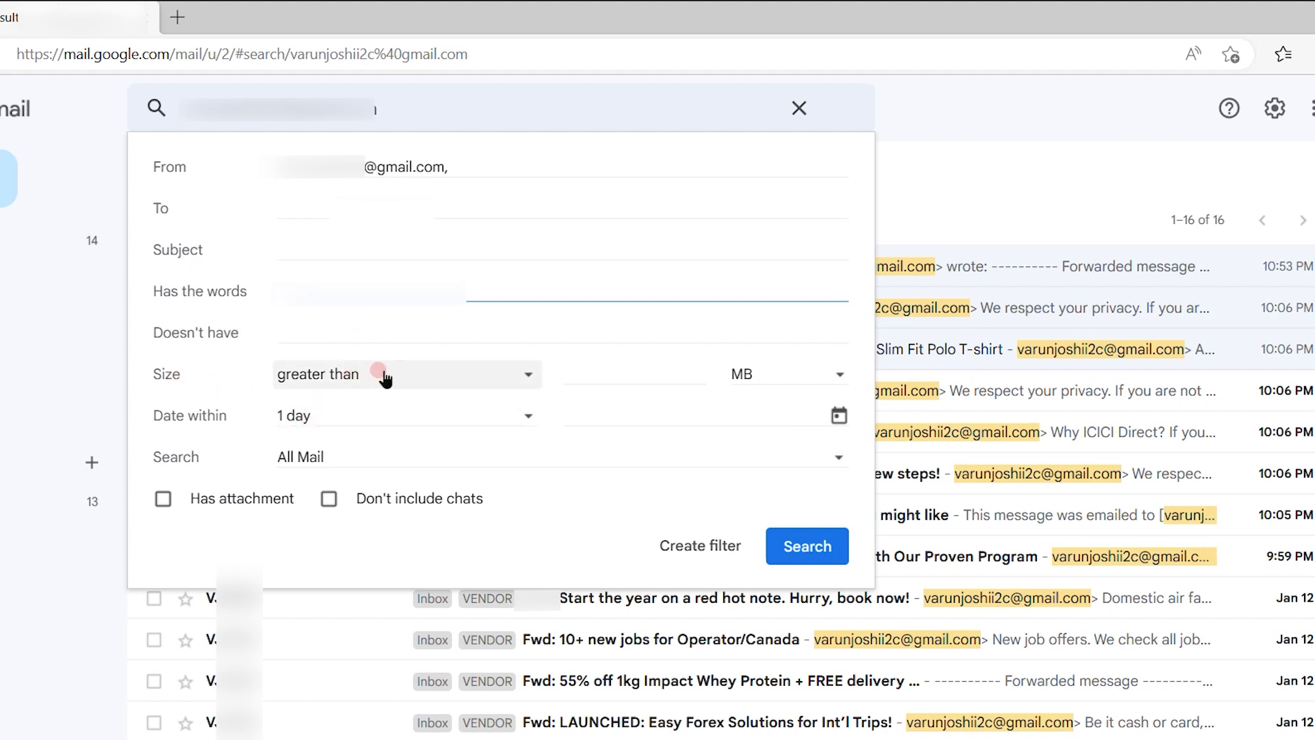
mouse_move(600, 382)
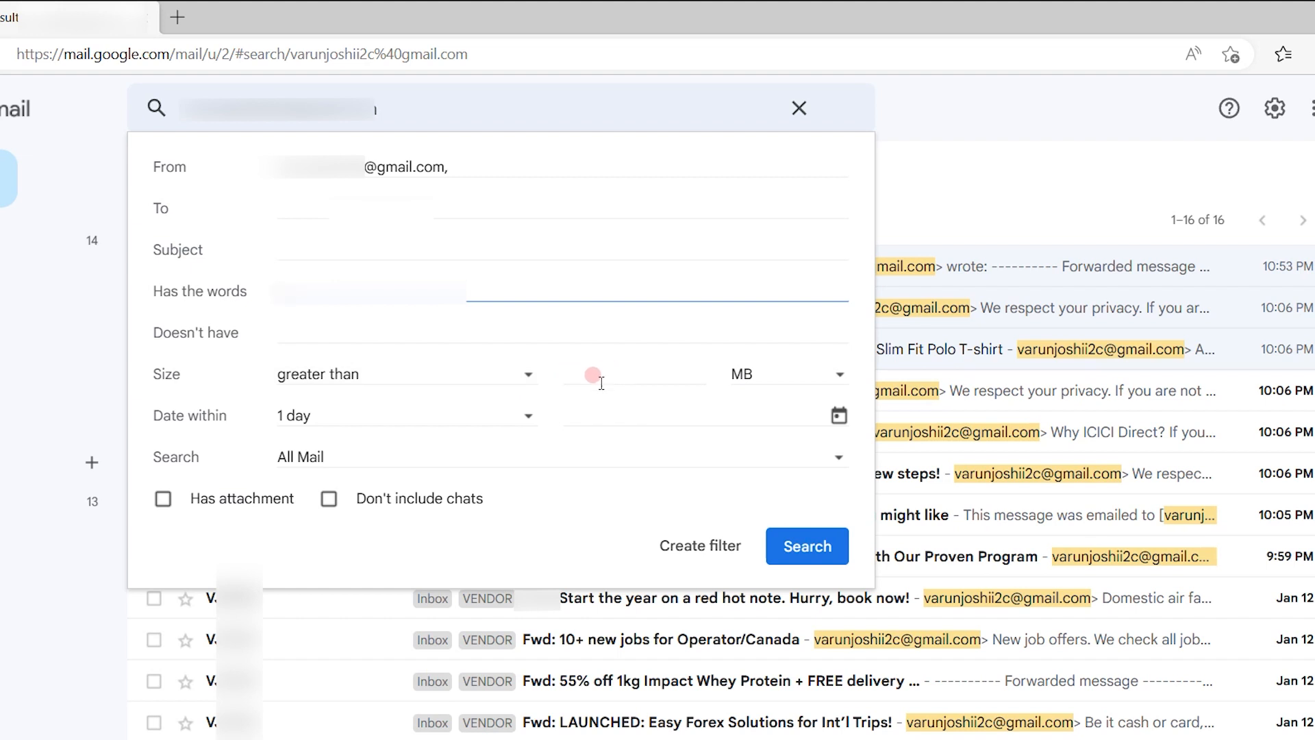
mouse_move(269, 428)
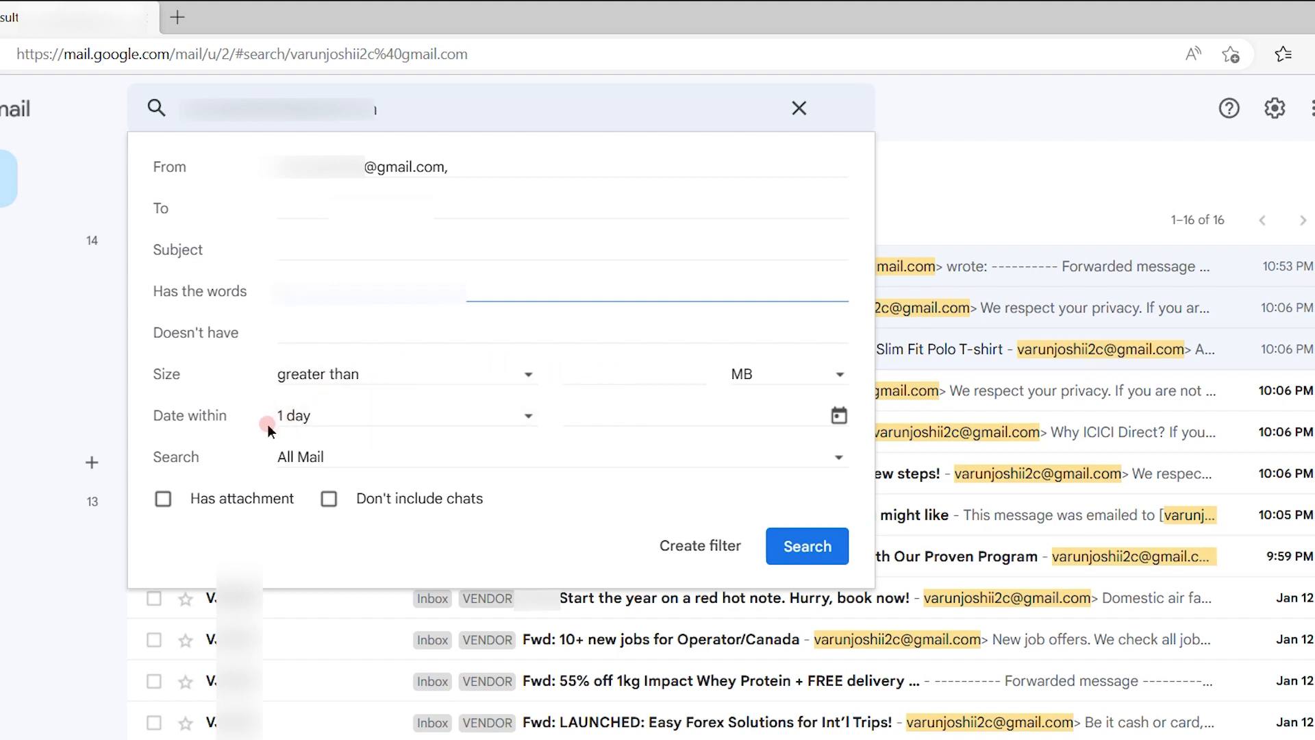
mouse_move(490, 436)
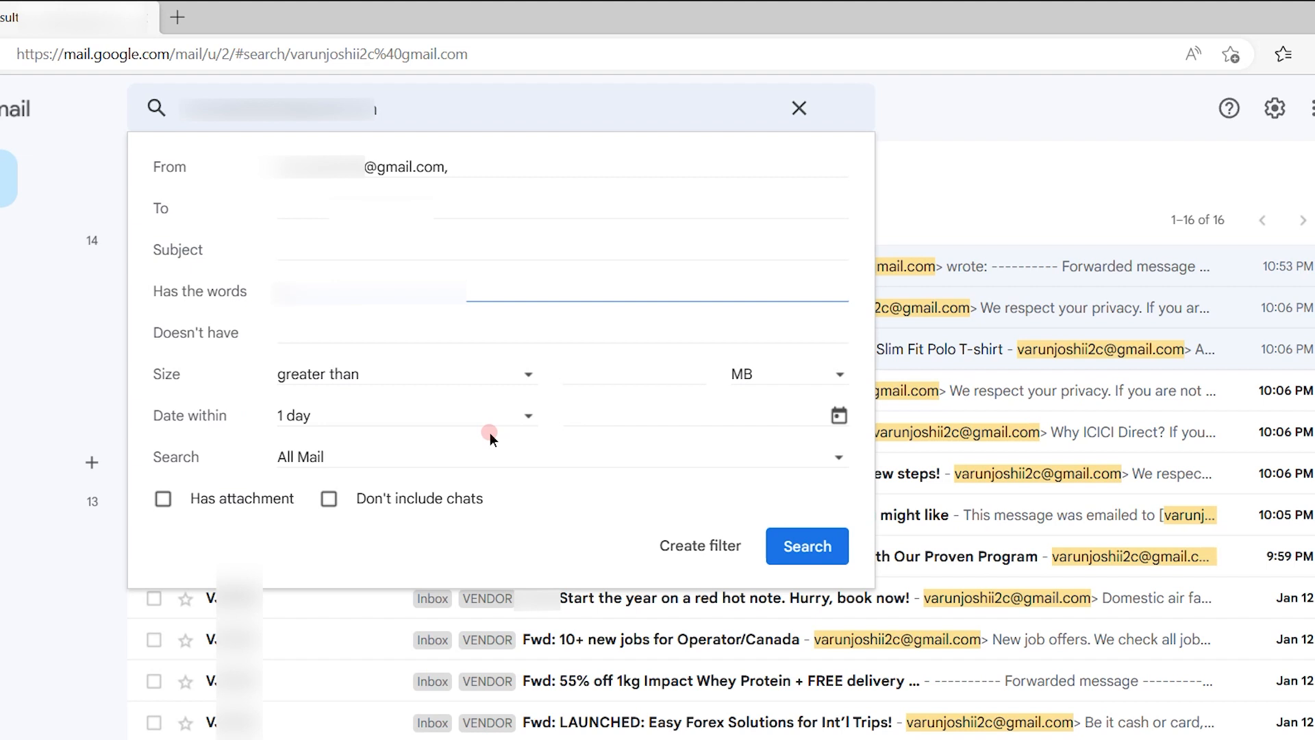
mouse_move(549, 464)
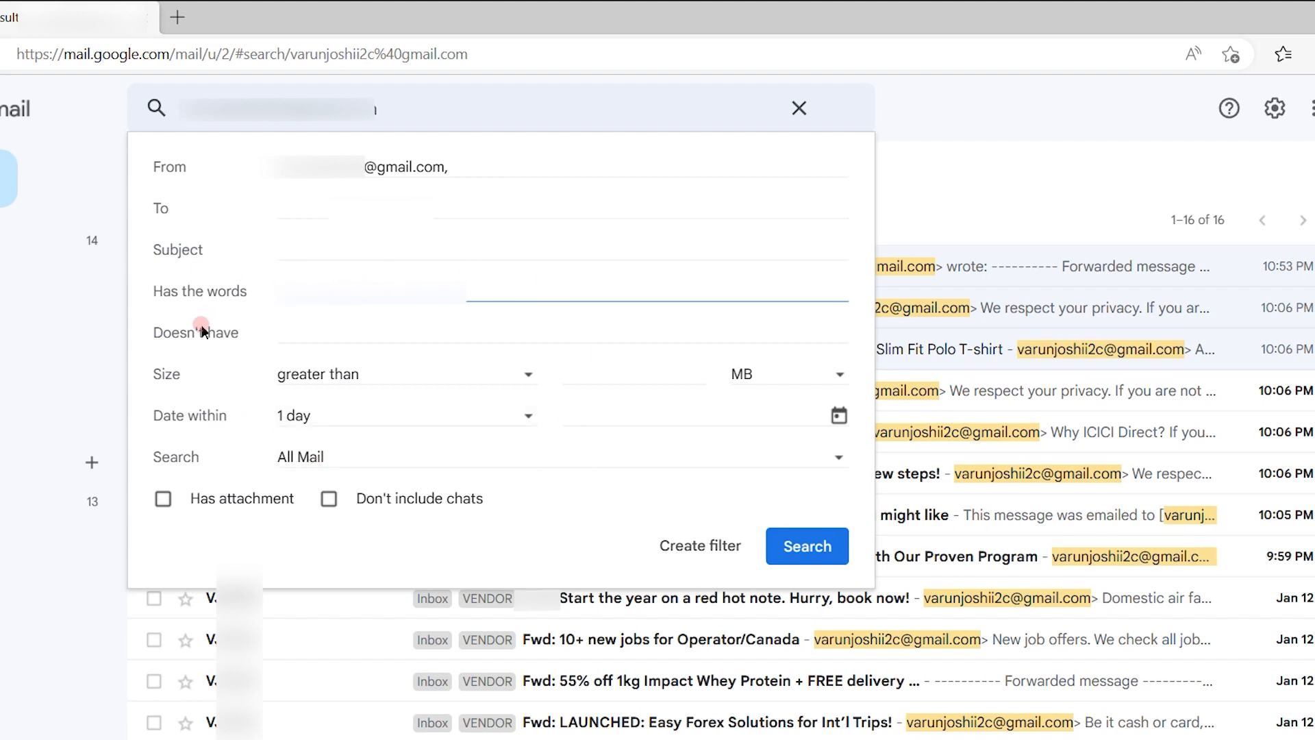
mouse_move(255, 516)
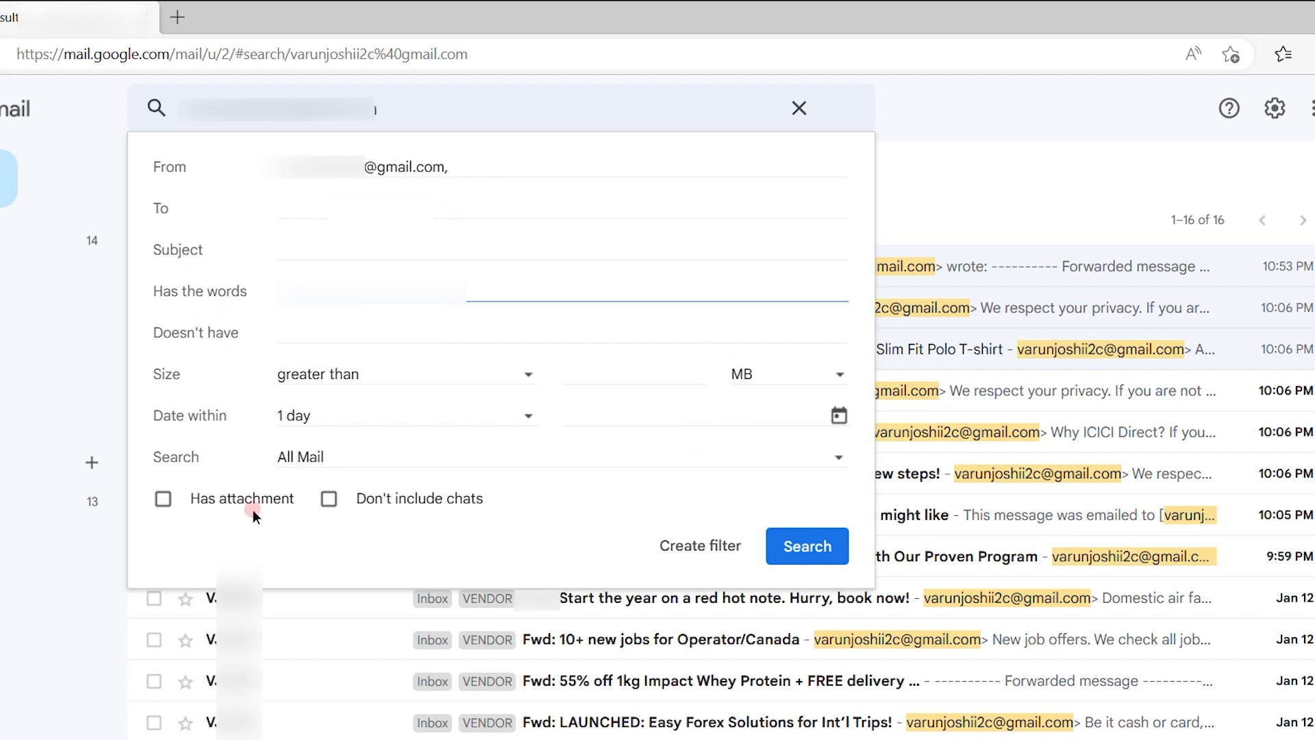
mouse_move(215, 534)
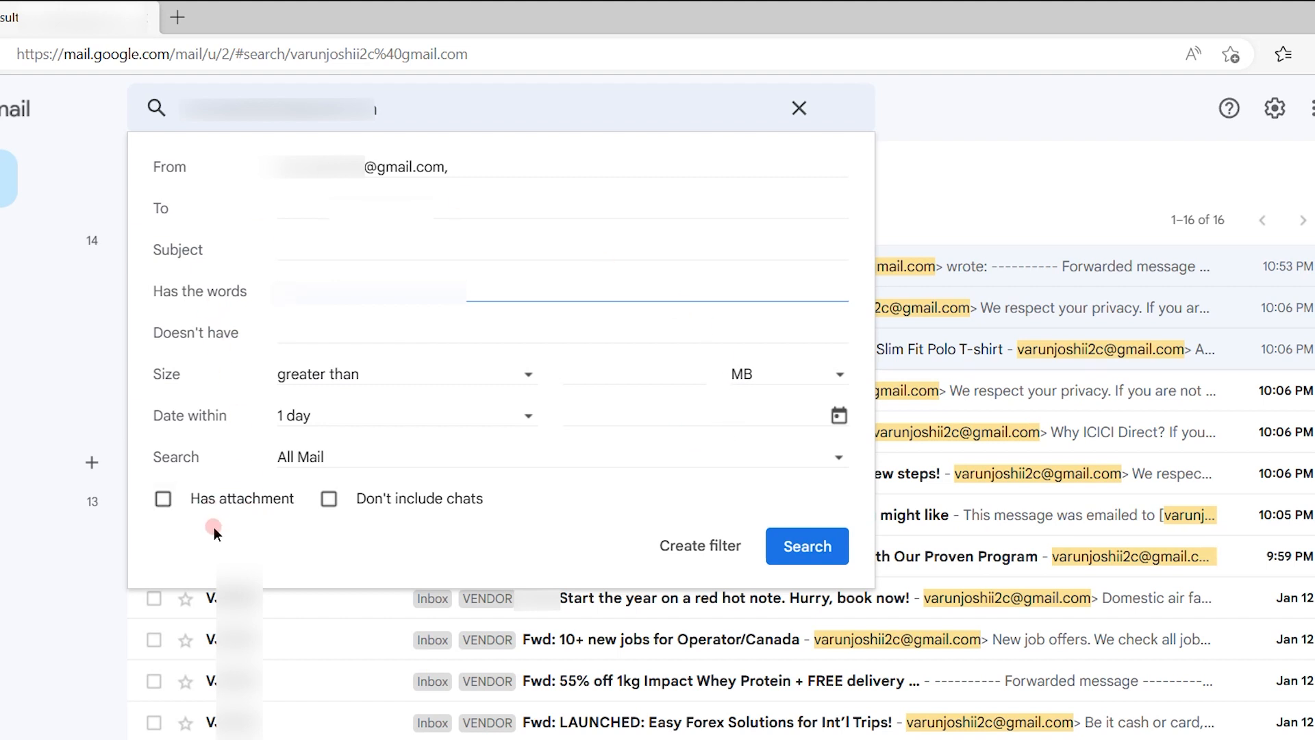
mouse_move(347, 461)
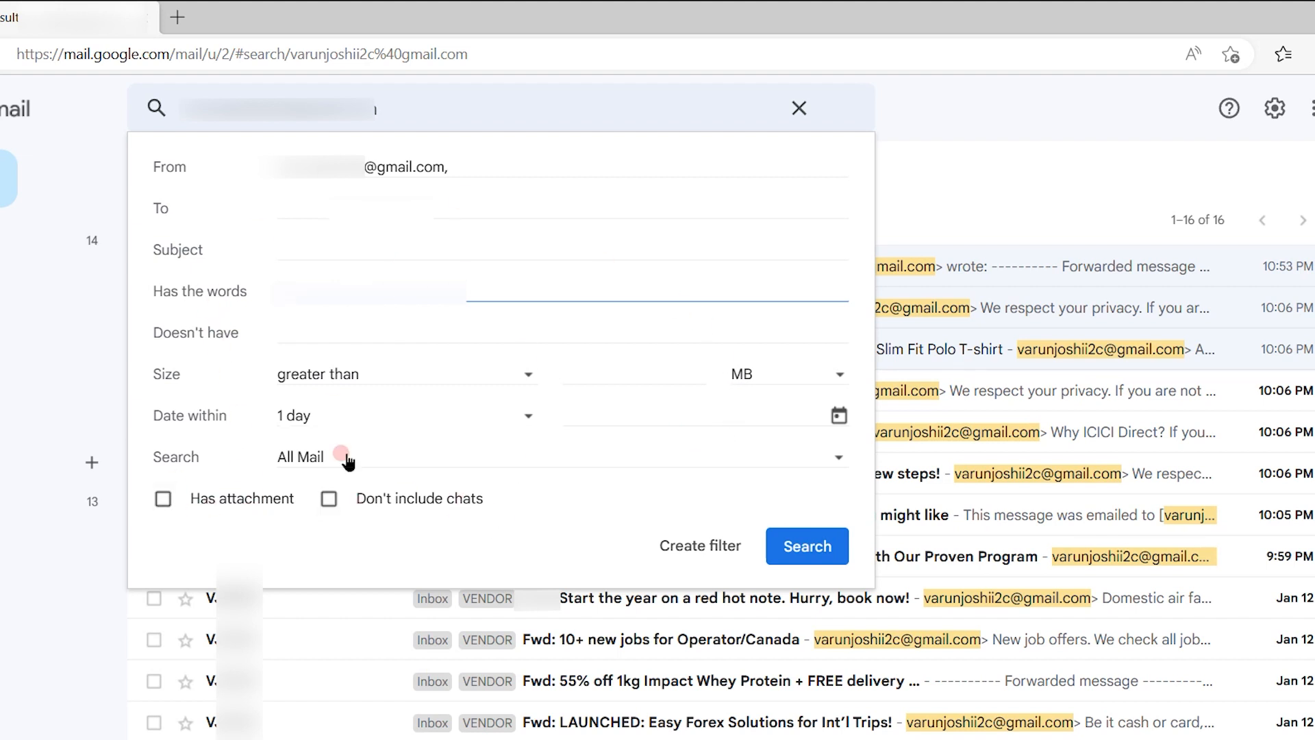
mouse_move(330, 498)
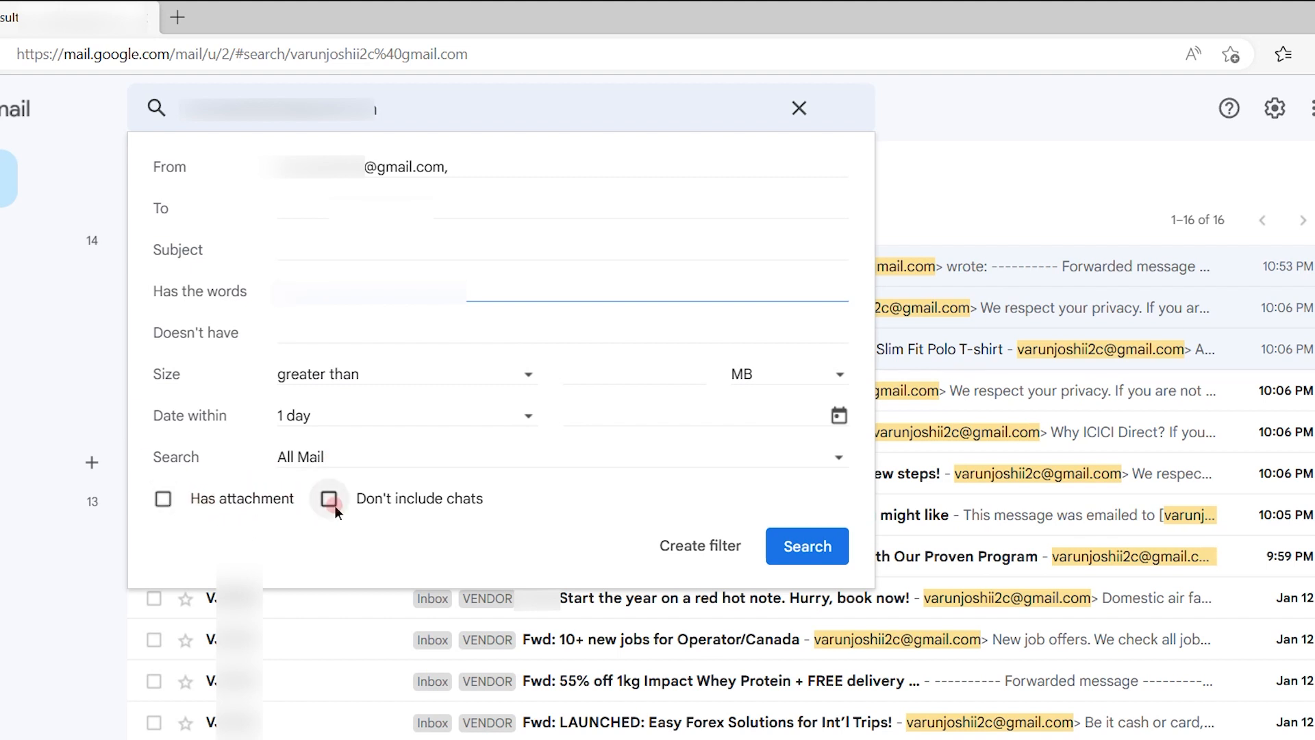
left_click(329, 498)
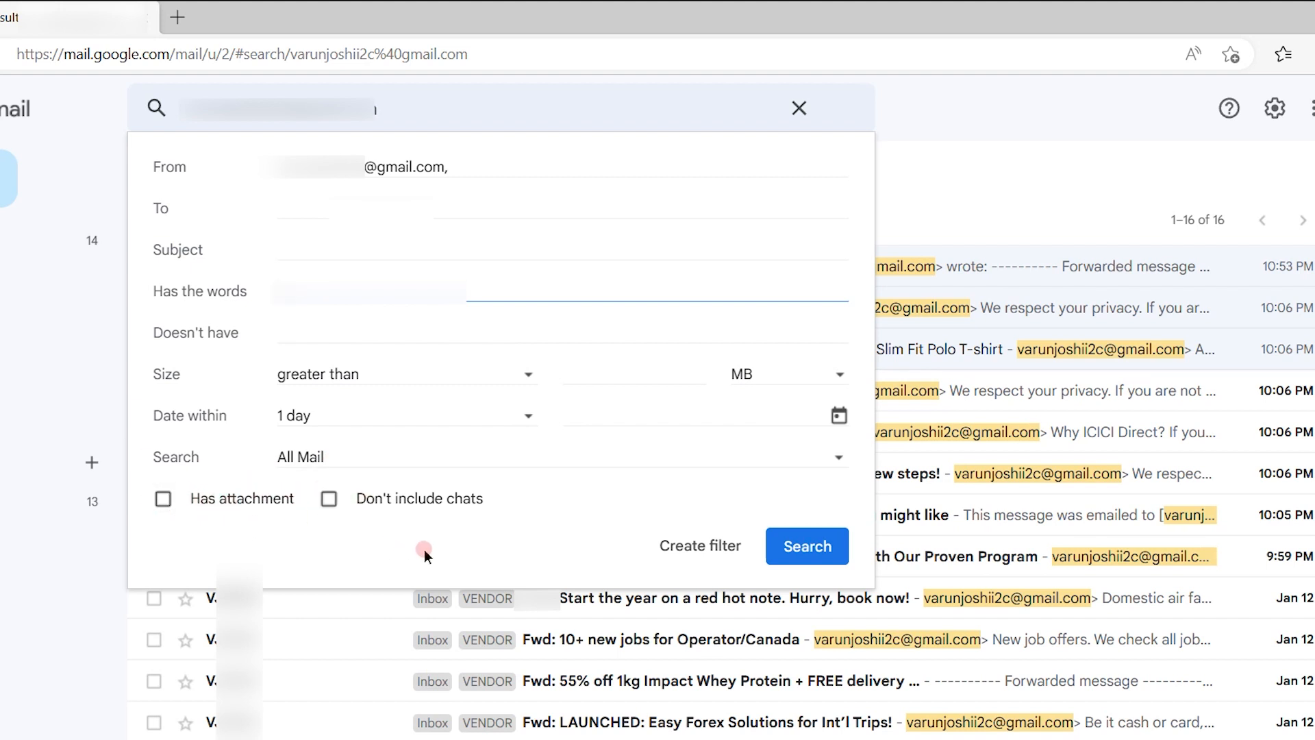
mouse_move(700, 547)
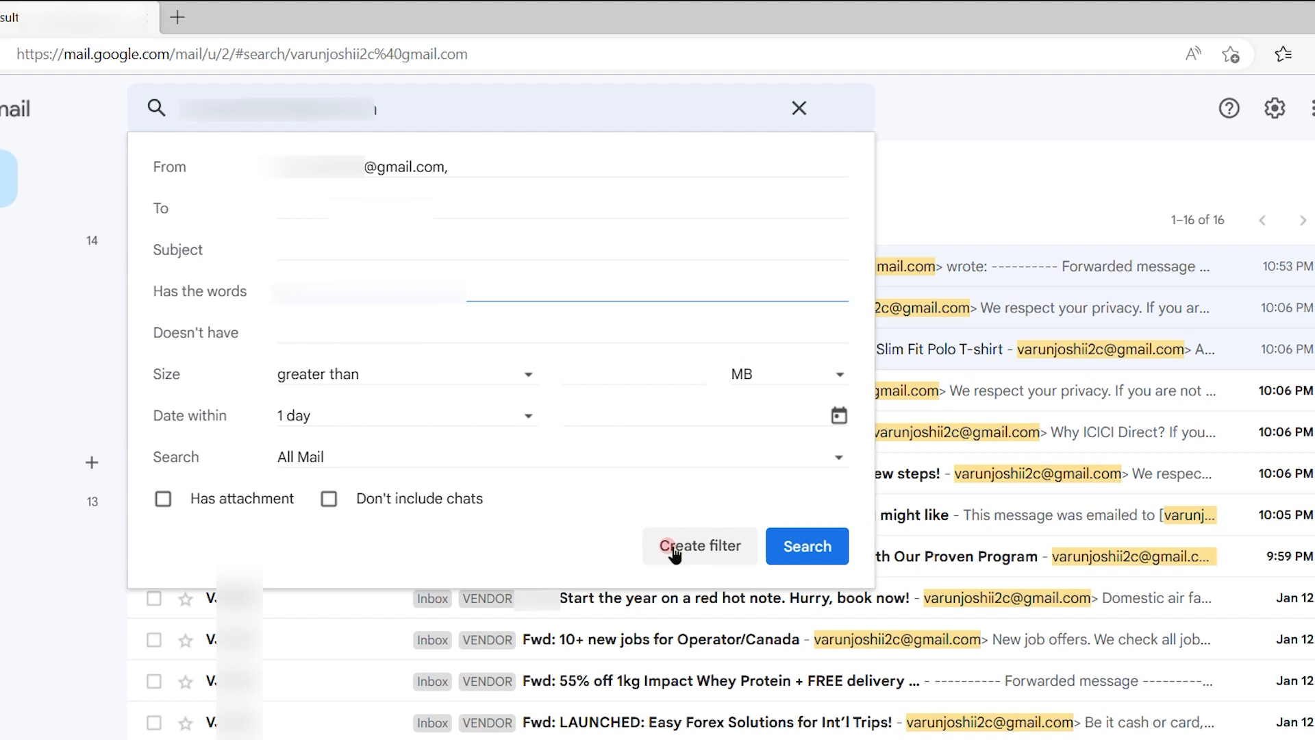
Create a filter from the search, enable 'Skip the Inbox' and 'Apply the label', showing label choices
left_click(700, 547)
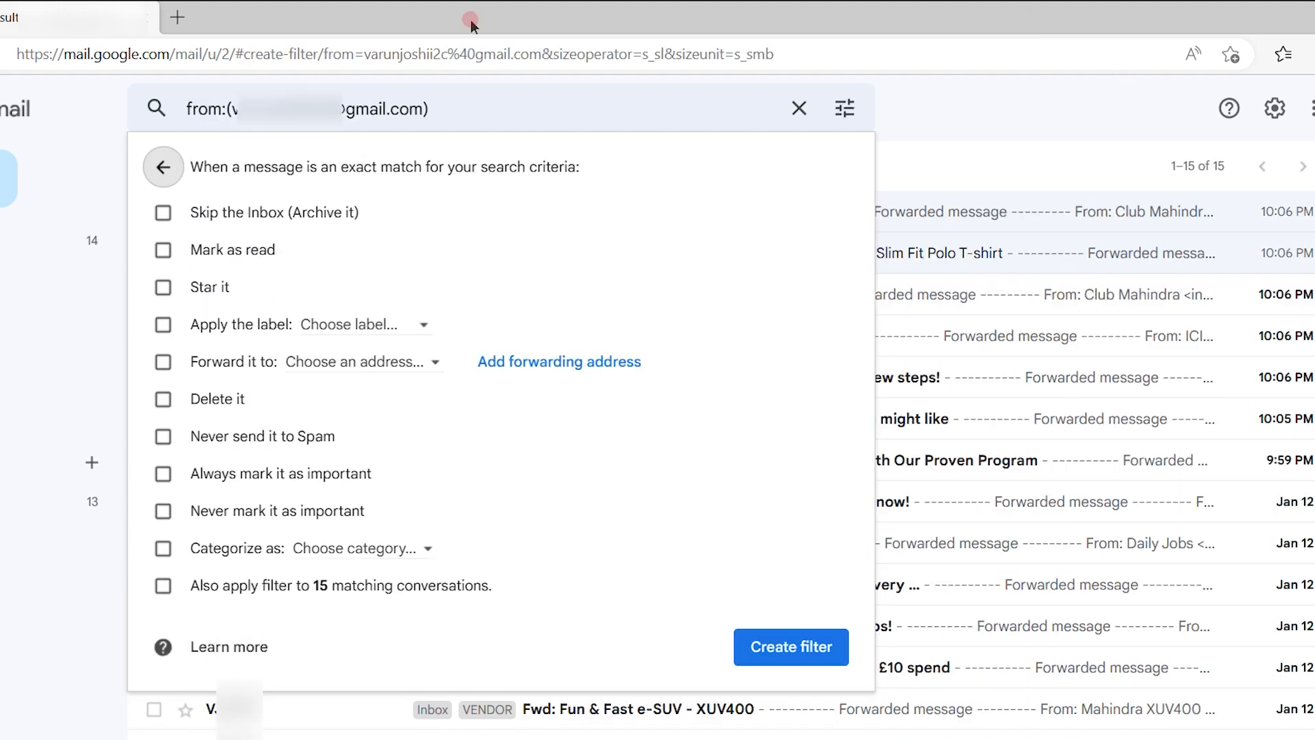
mouse_move(234, 281)
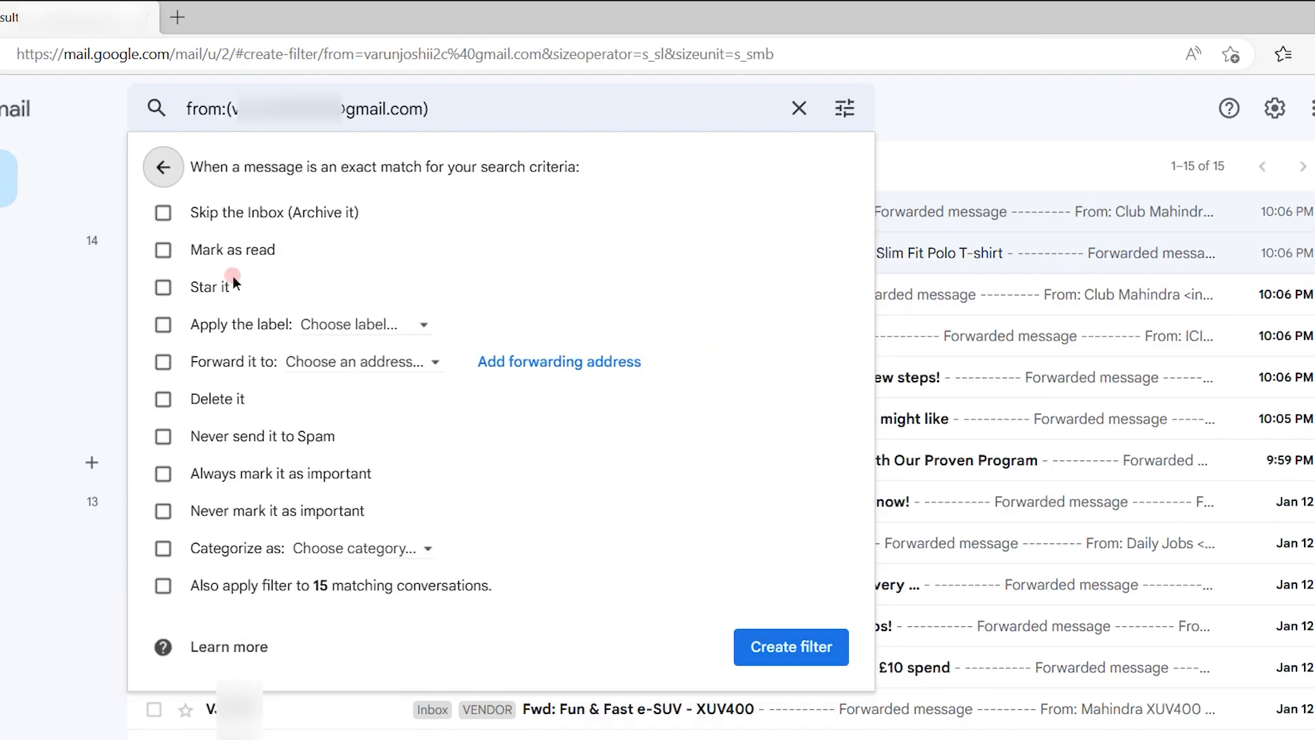
mouse_move(182, 608)
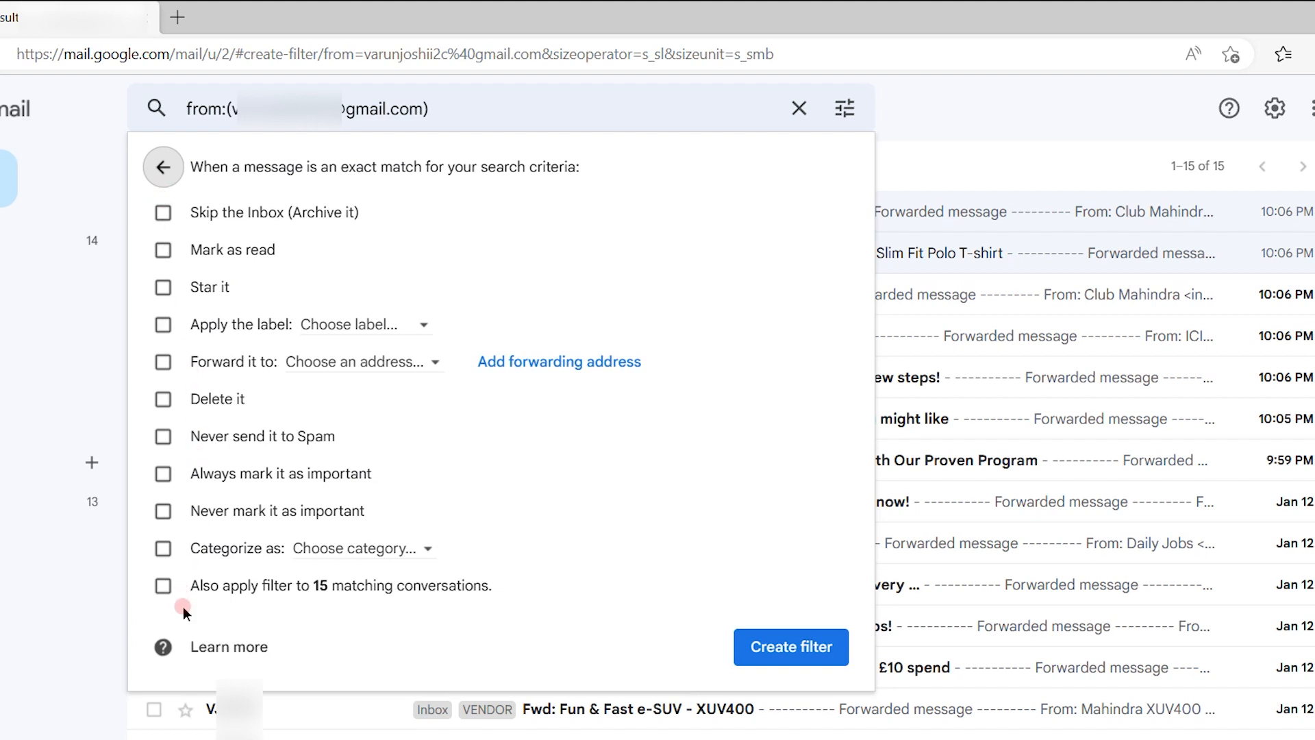
mouse_move(255, 219)
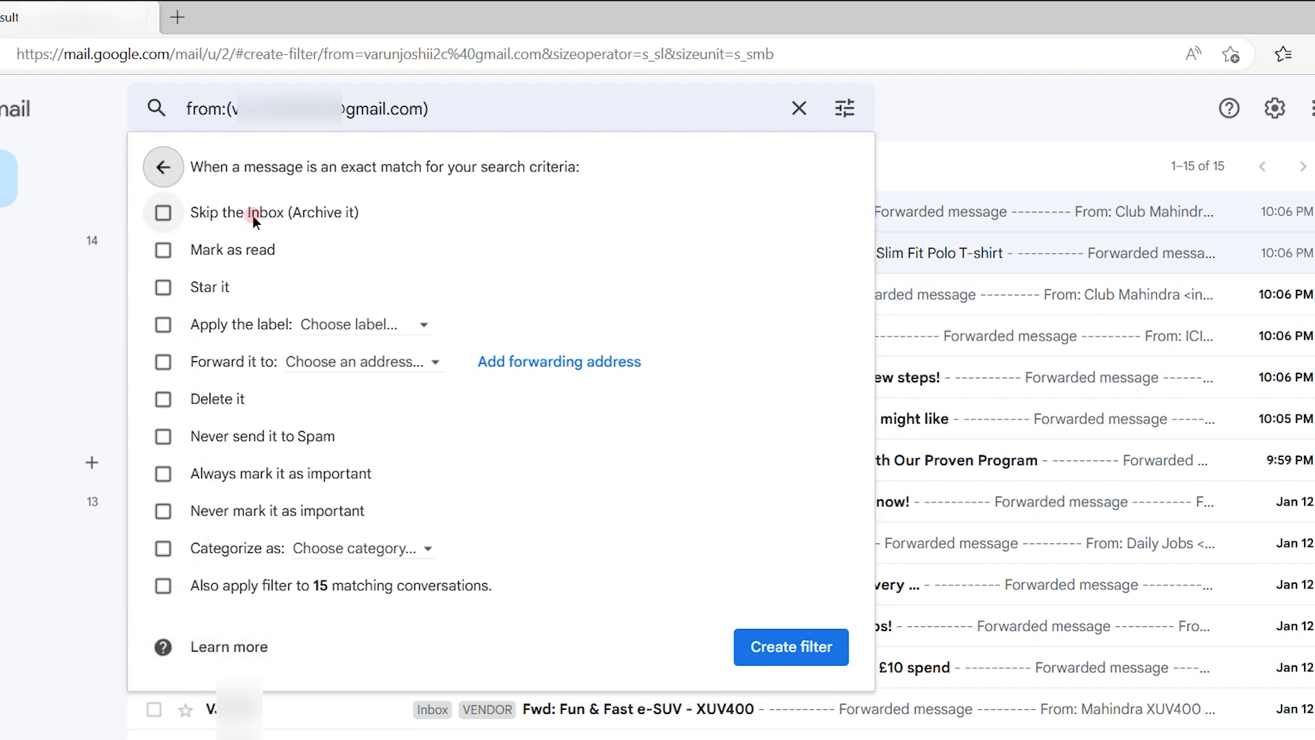
mouse_move(344, 224)
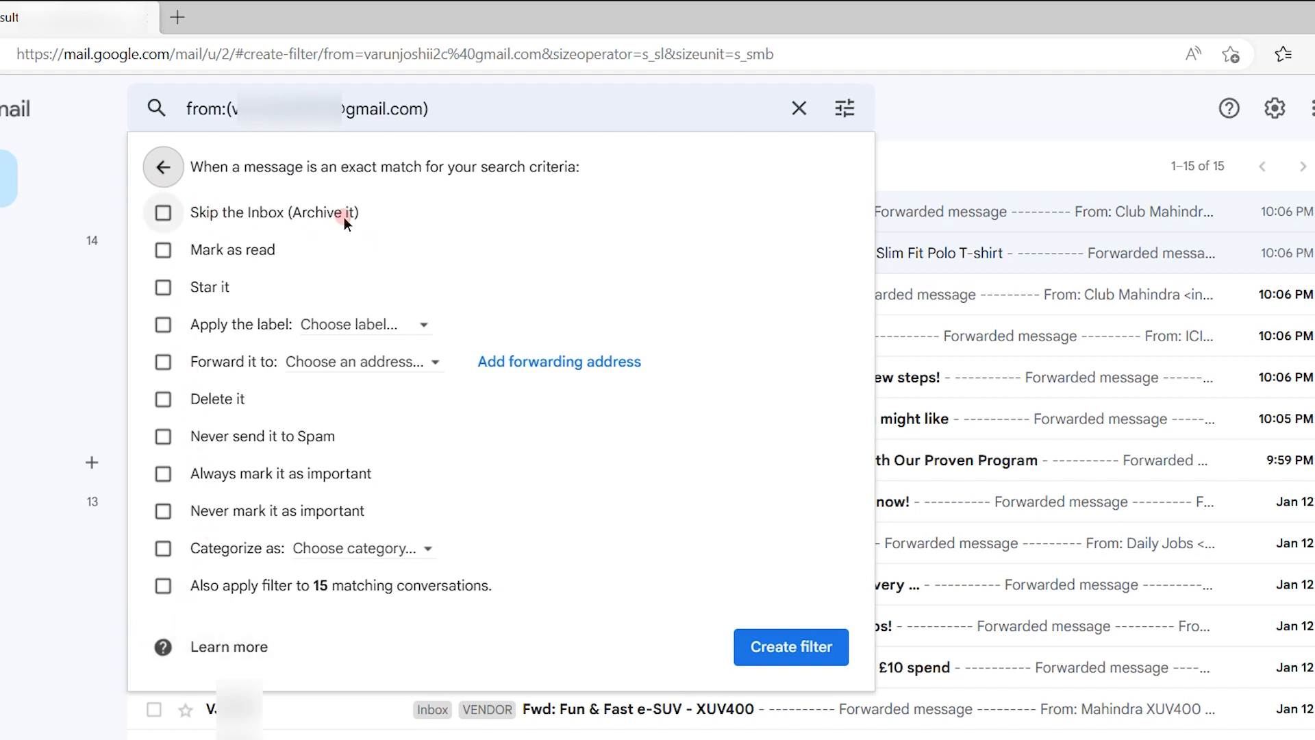
left_click(163, 213)
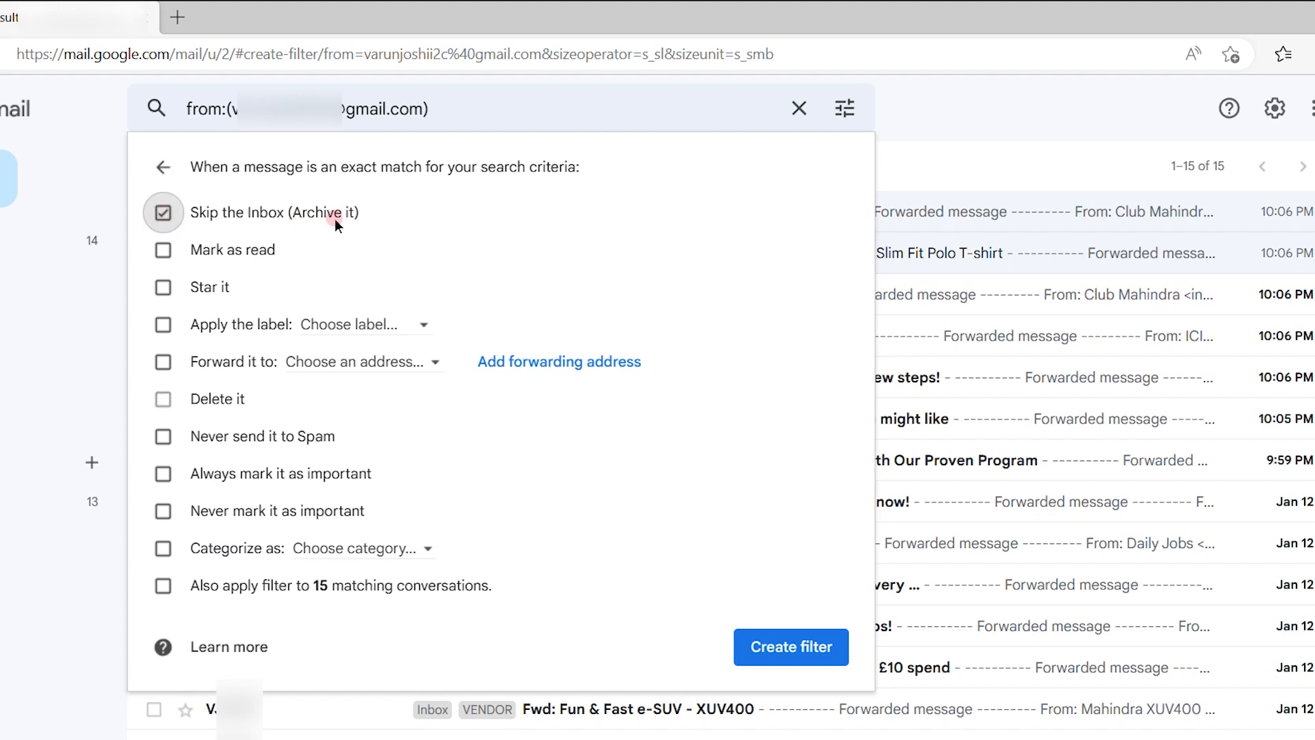
mouse_move(385, 209)
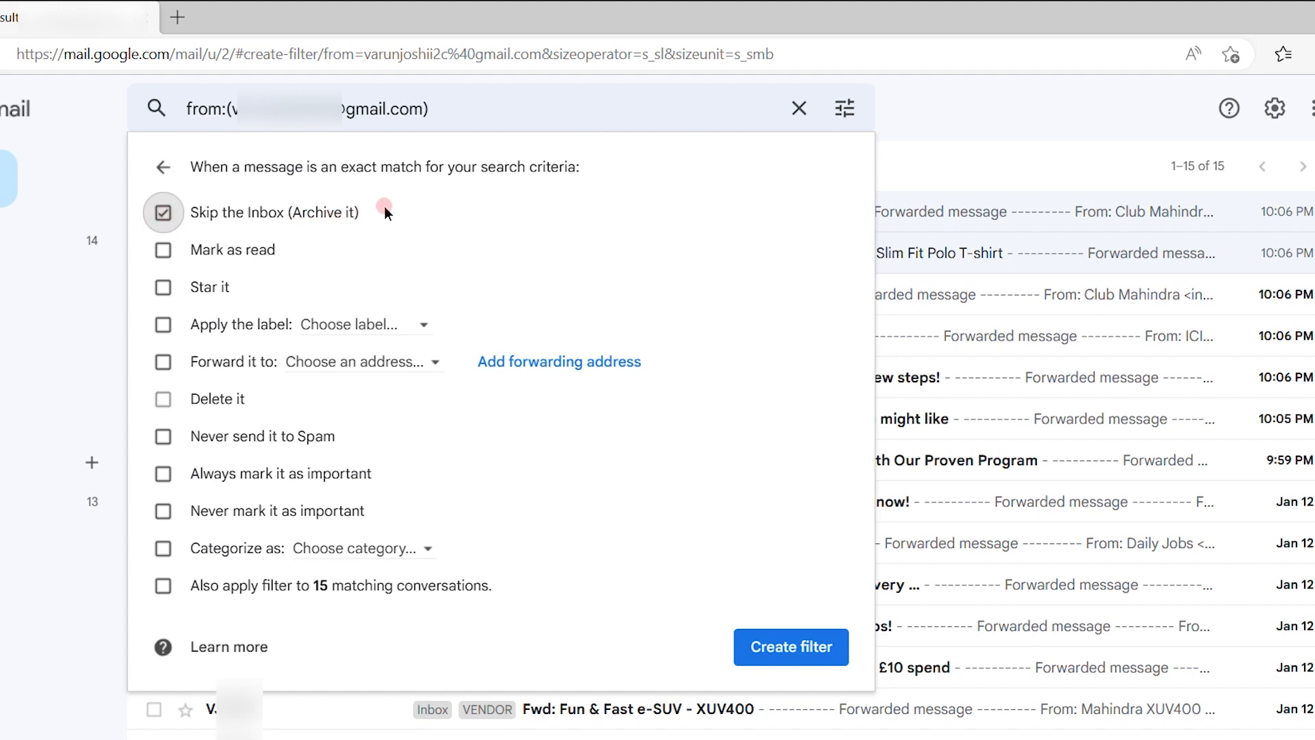
mouse_move(8, 516)
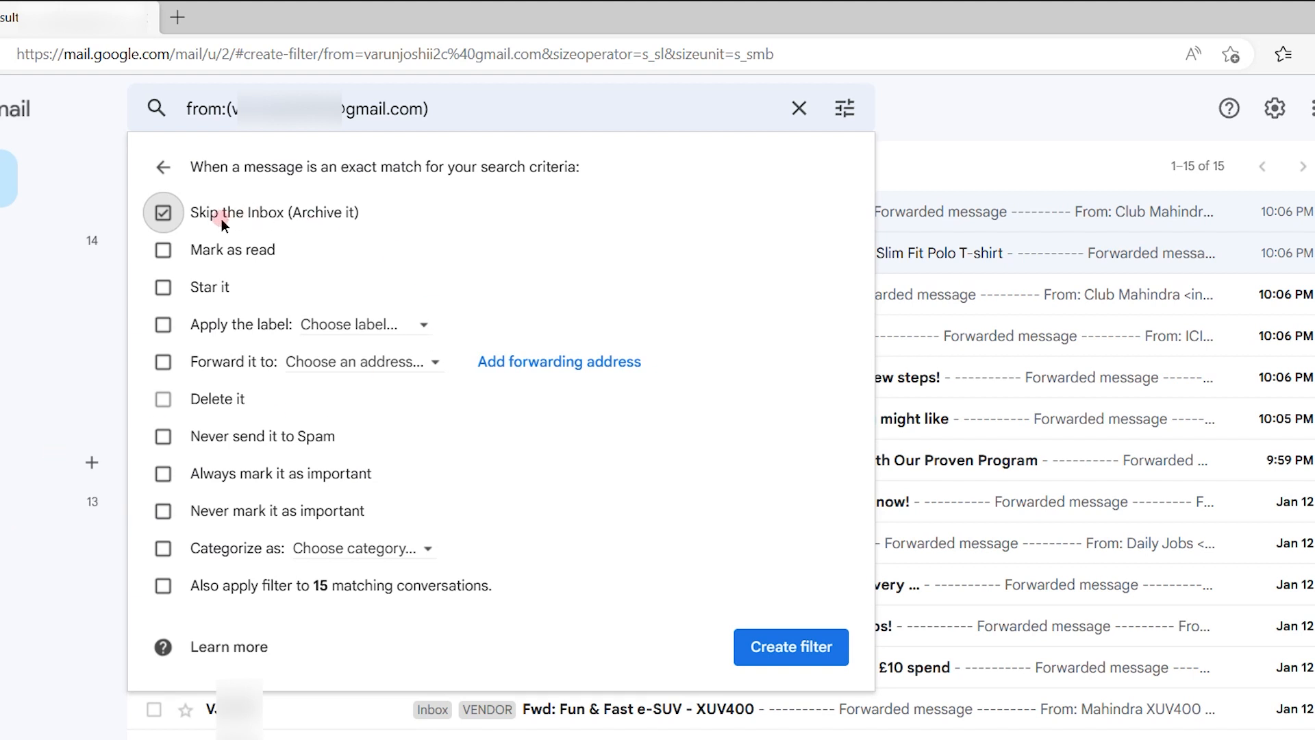
mouse_move(495, 378)
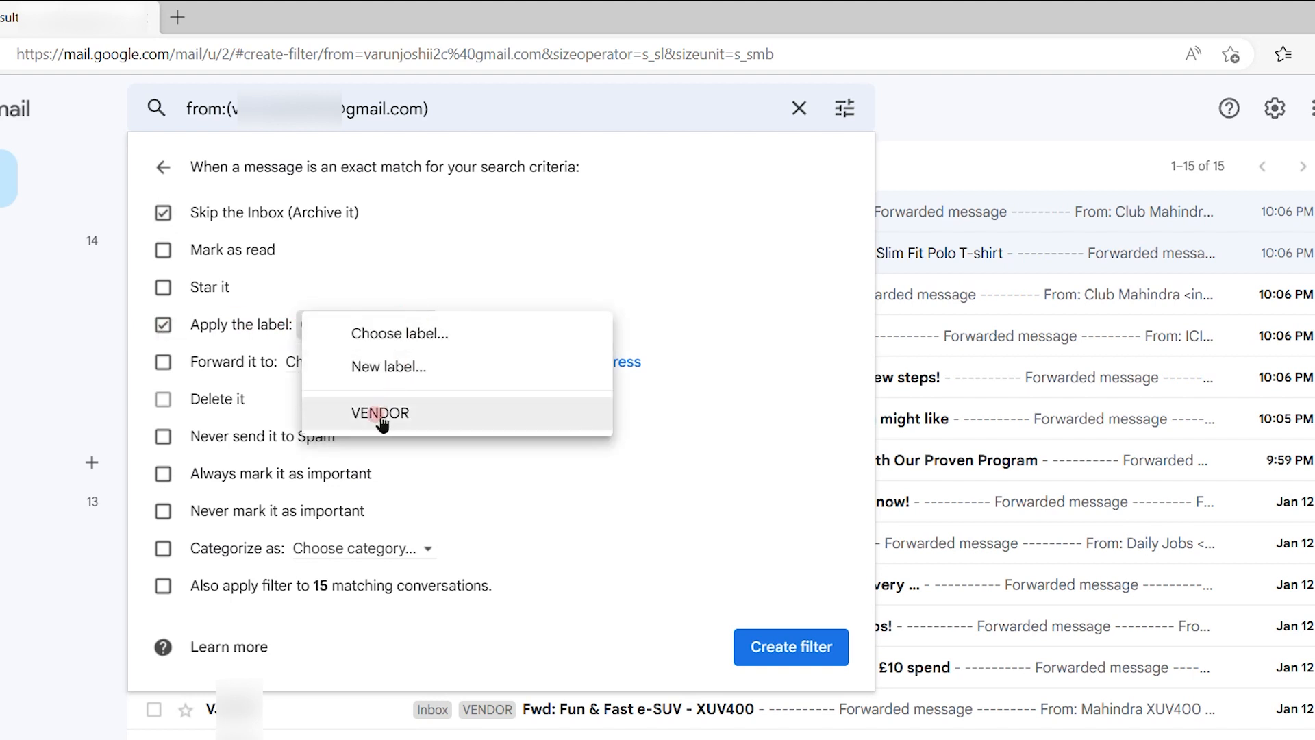
left_click(380, 412)
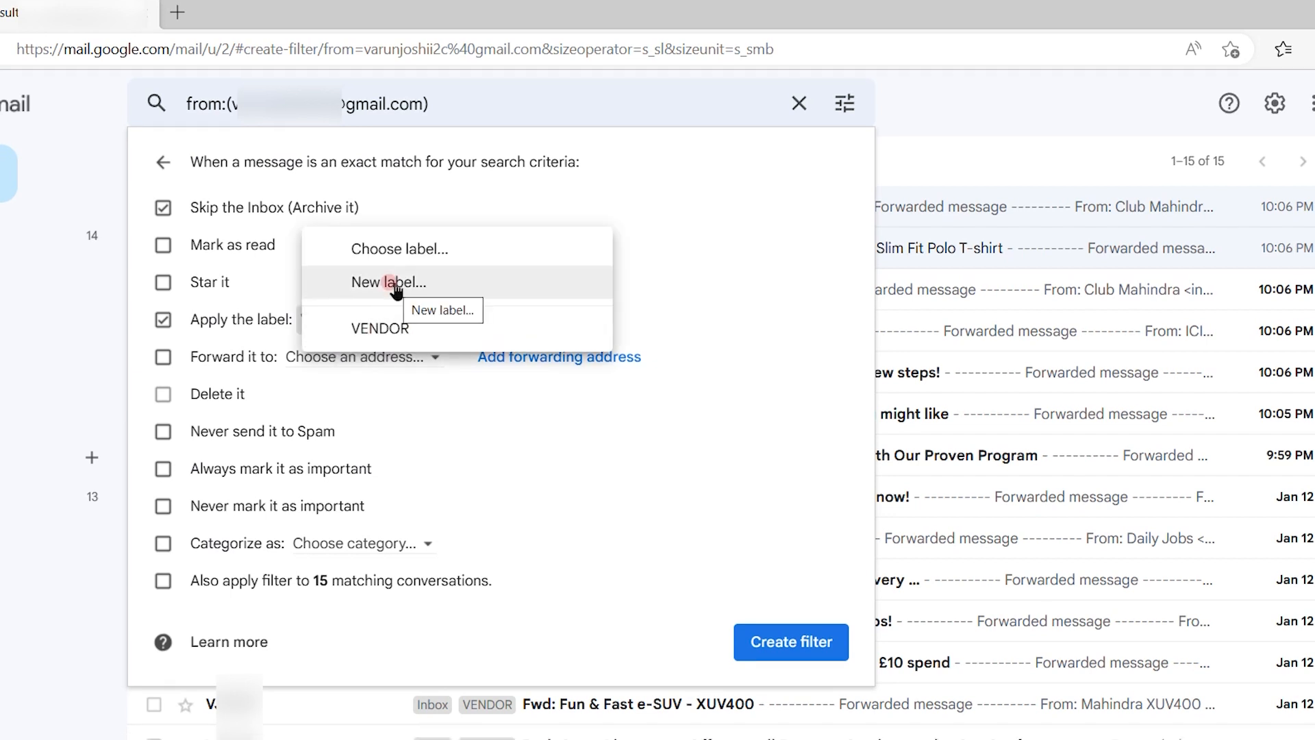
Create a new label 'VJ' nested under VENDOR for the filter to apply
left_click(388, 282)
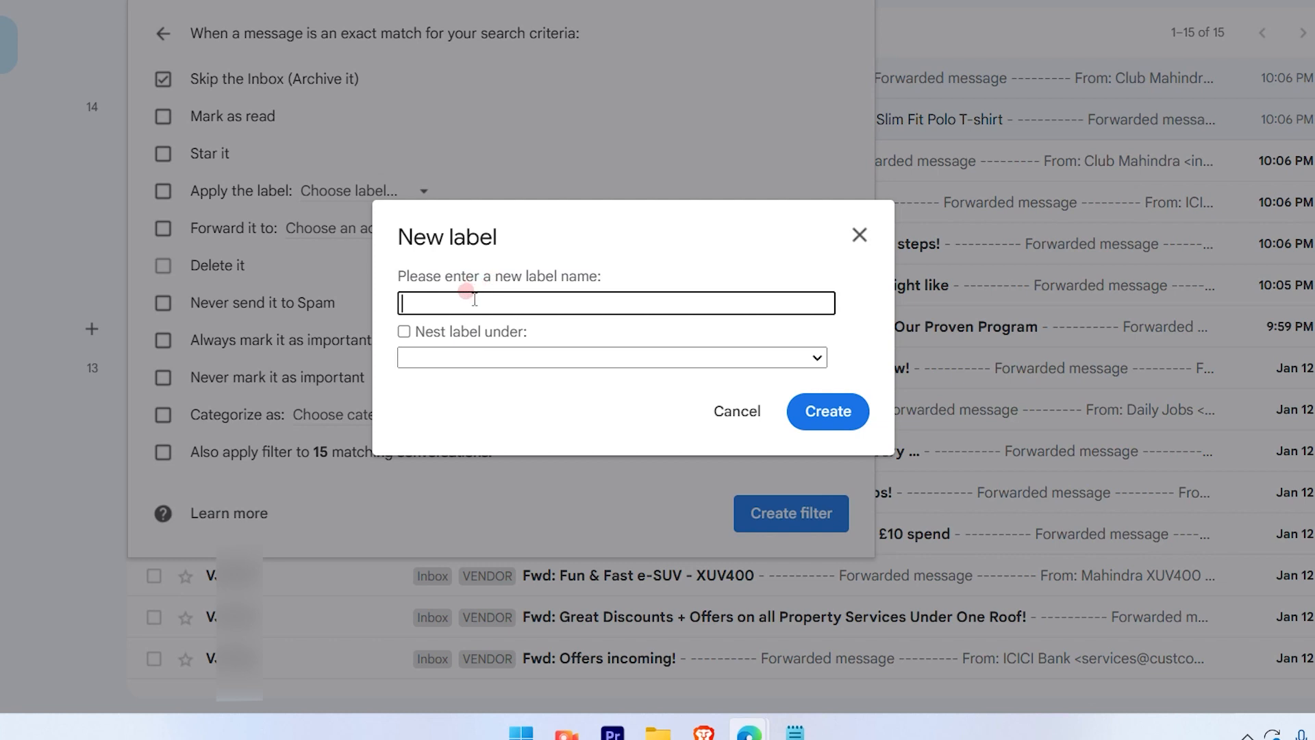
type("V")
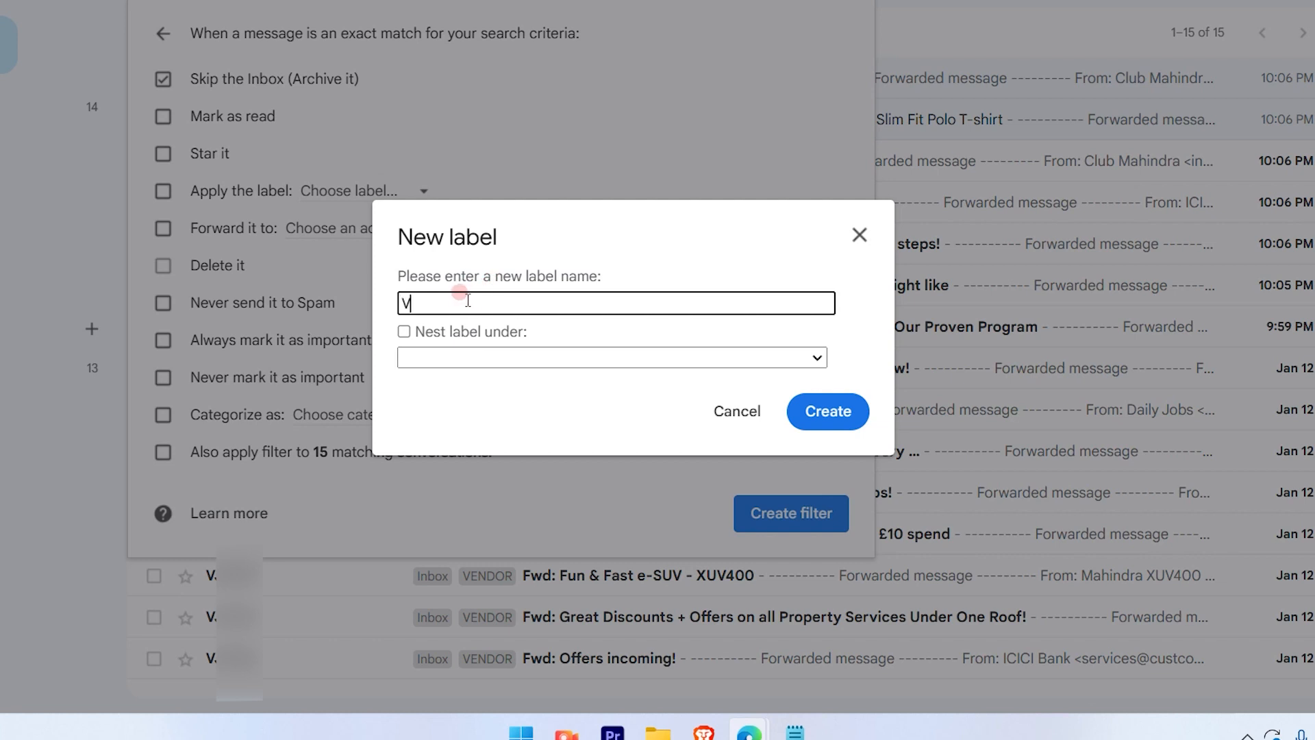
type("J")
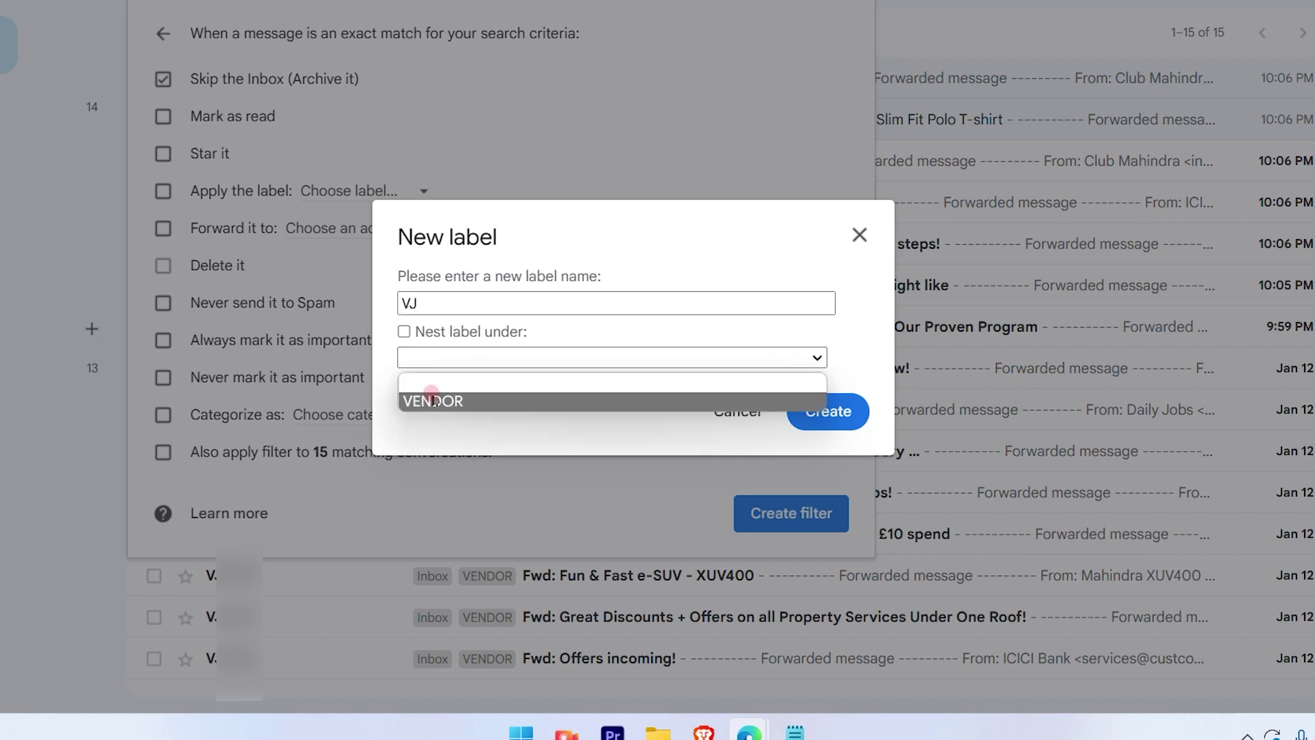
left_click(432, 401)
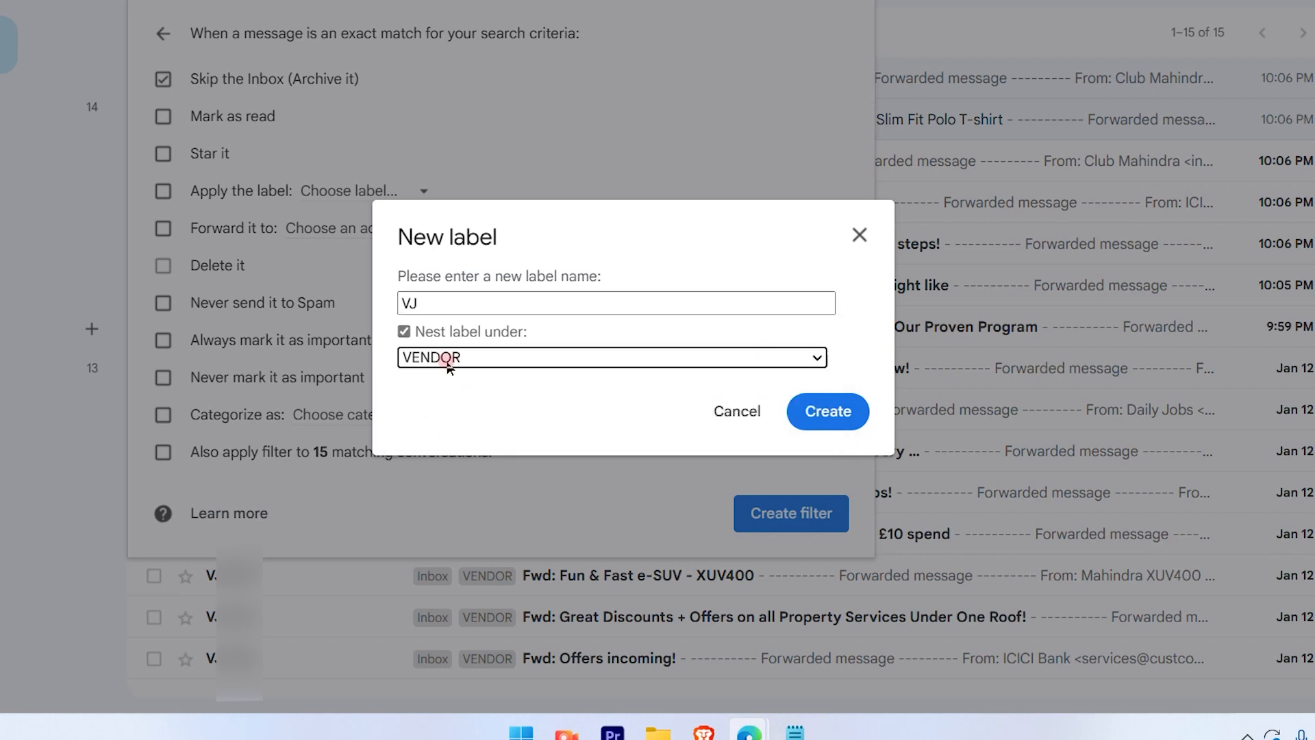
mouse_move(446, 360)
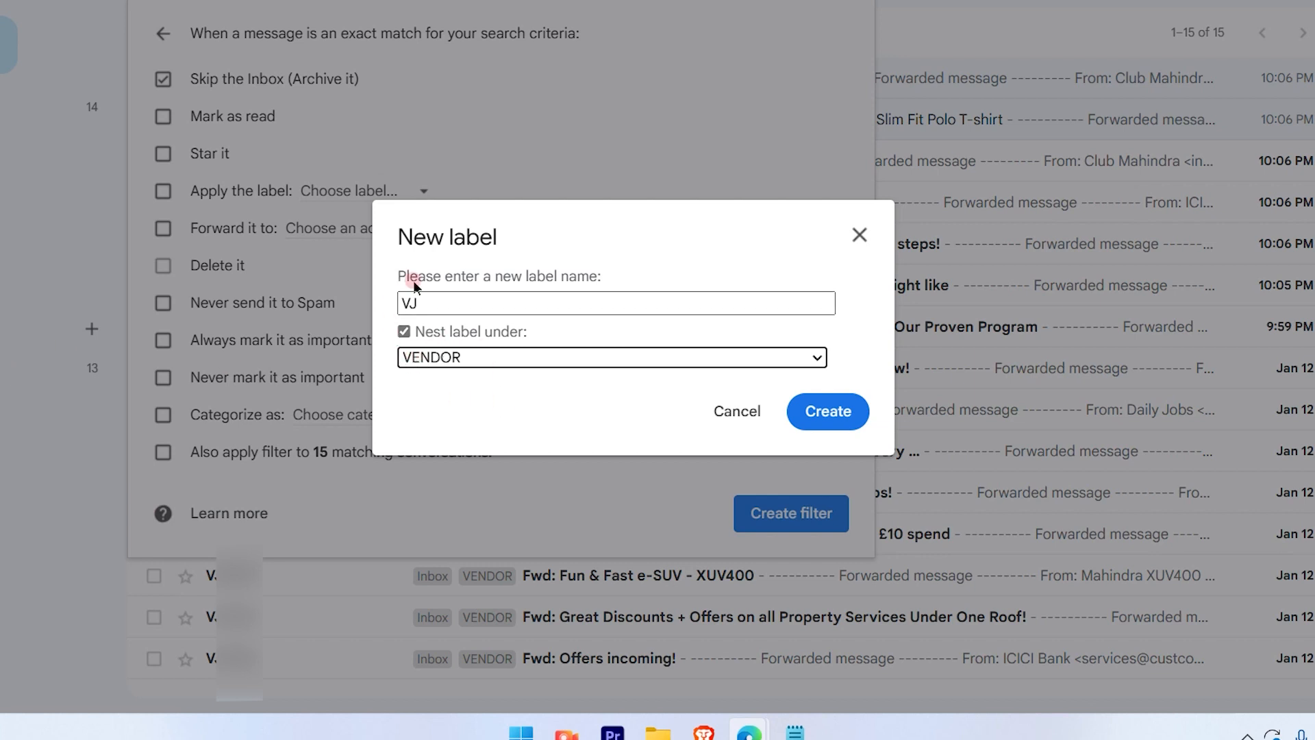
mouse_move(419, 303)
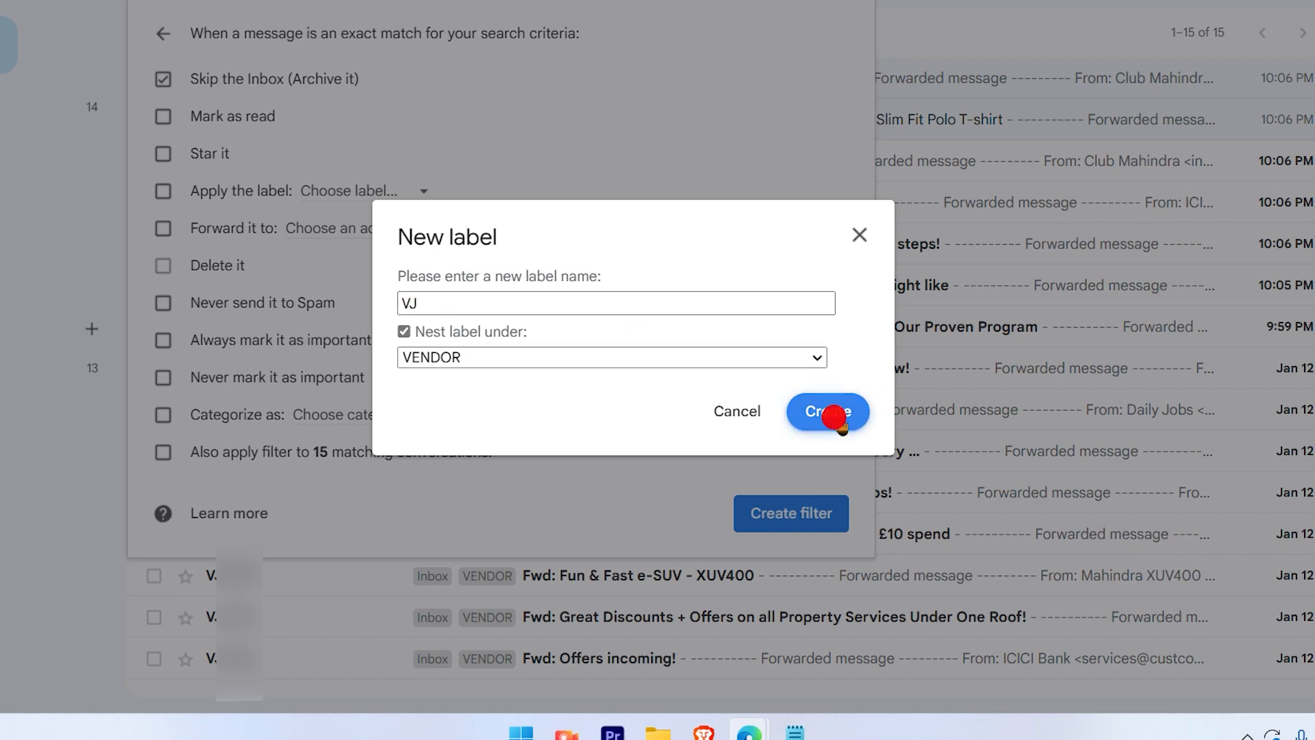
left_click(826, 413)
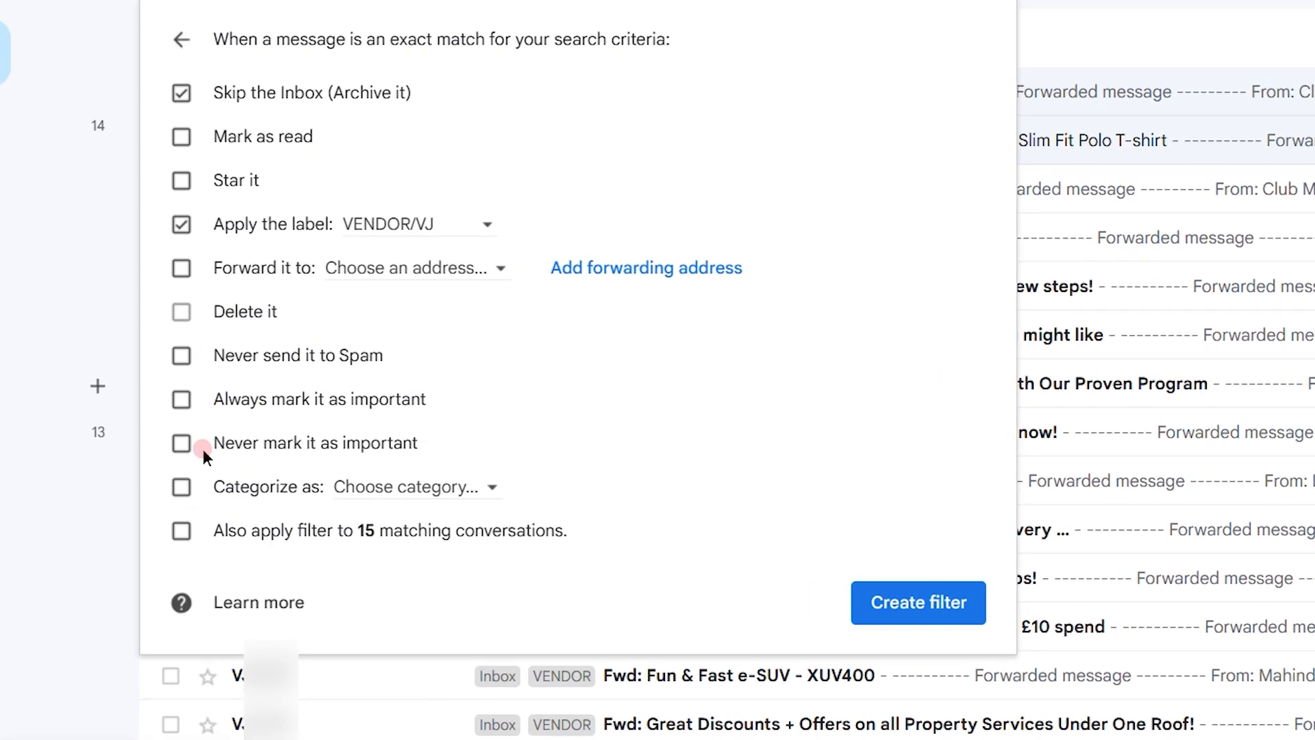
Enable 'Also apply filter to 15 matching conversations'
left_click(180, 530)
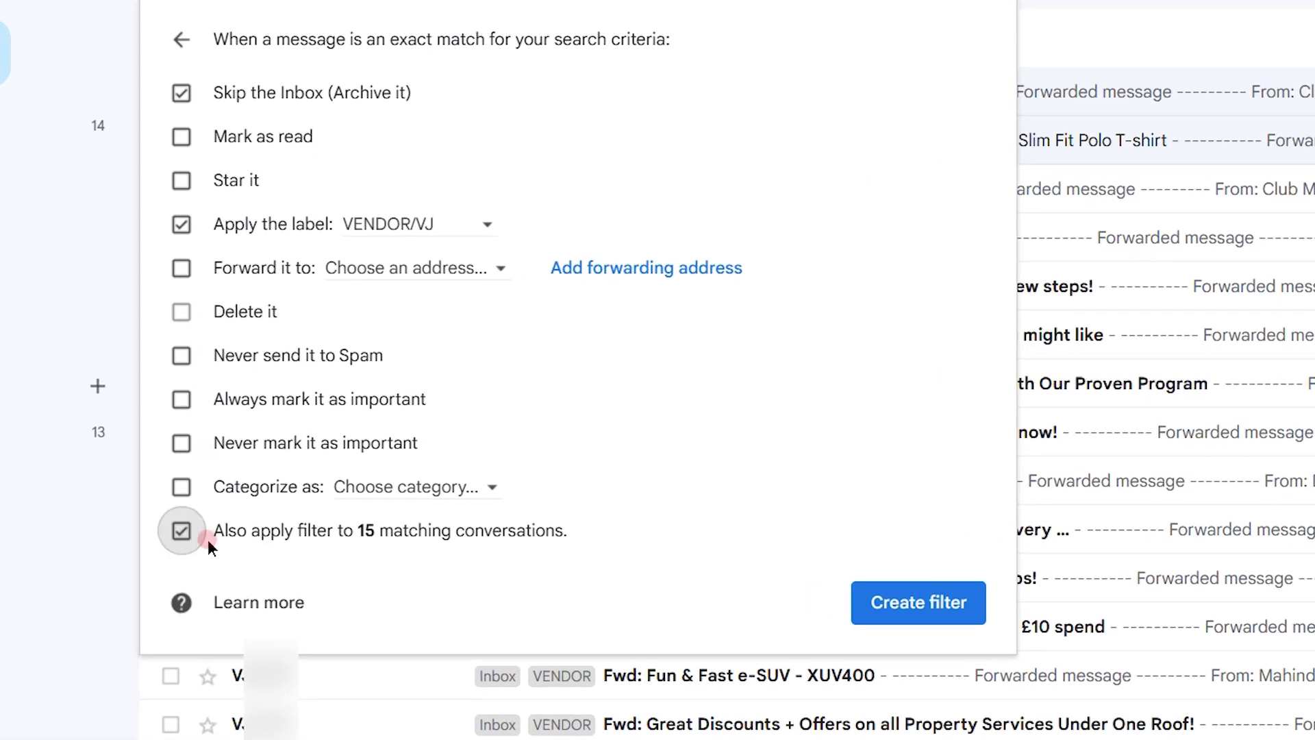
mouse_move(360, 549)
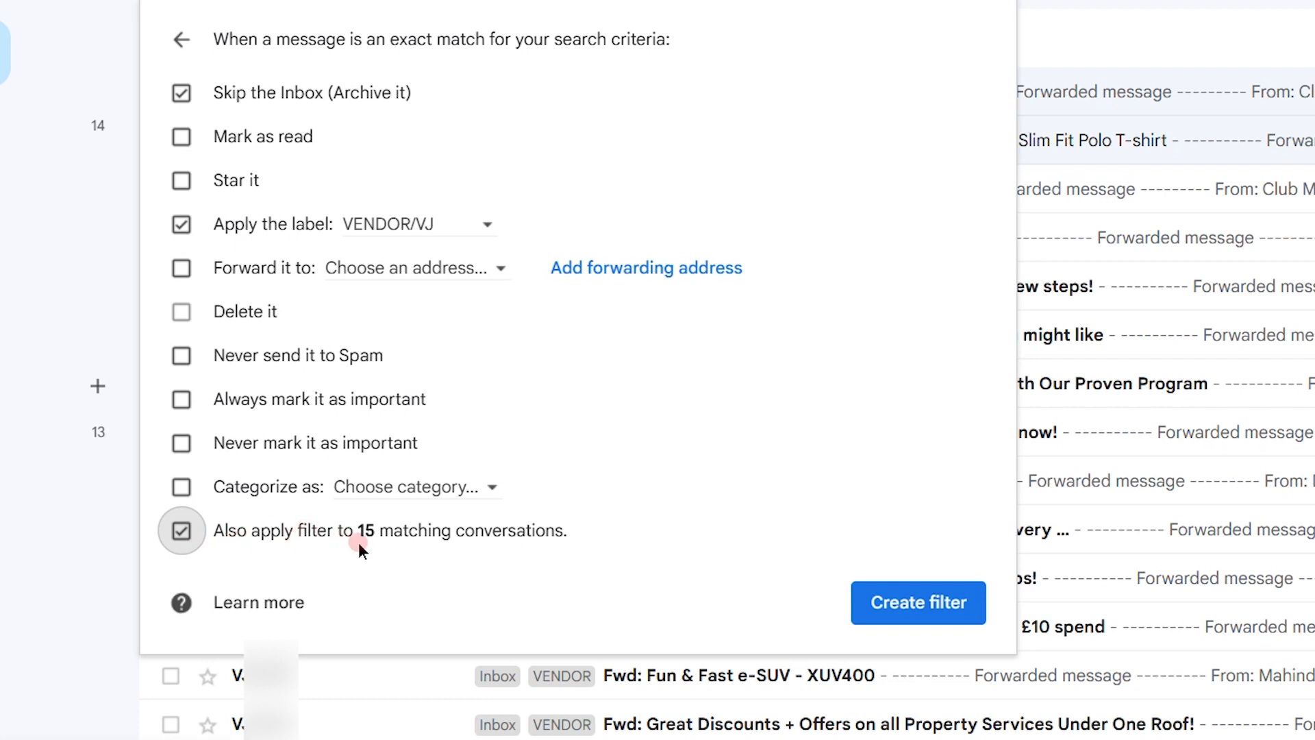
mouse_move(419, 541)
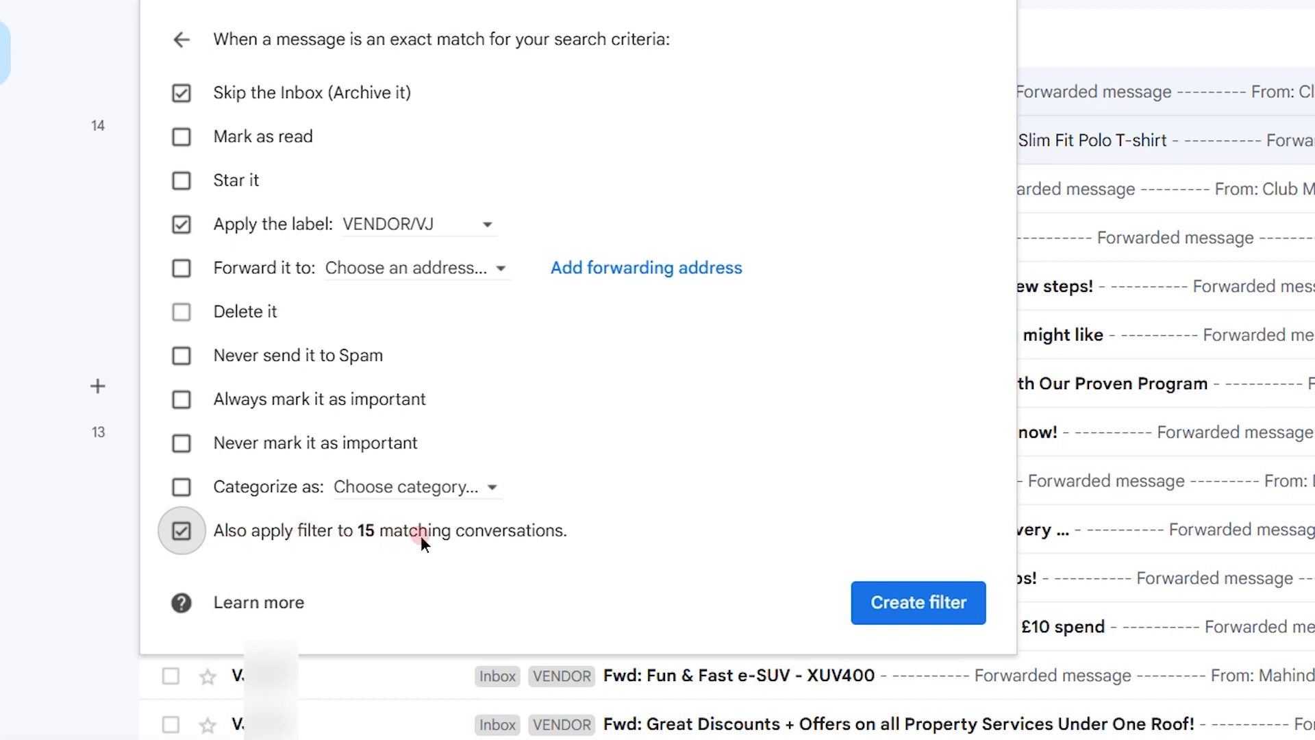
mouse_move(410, 537)
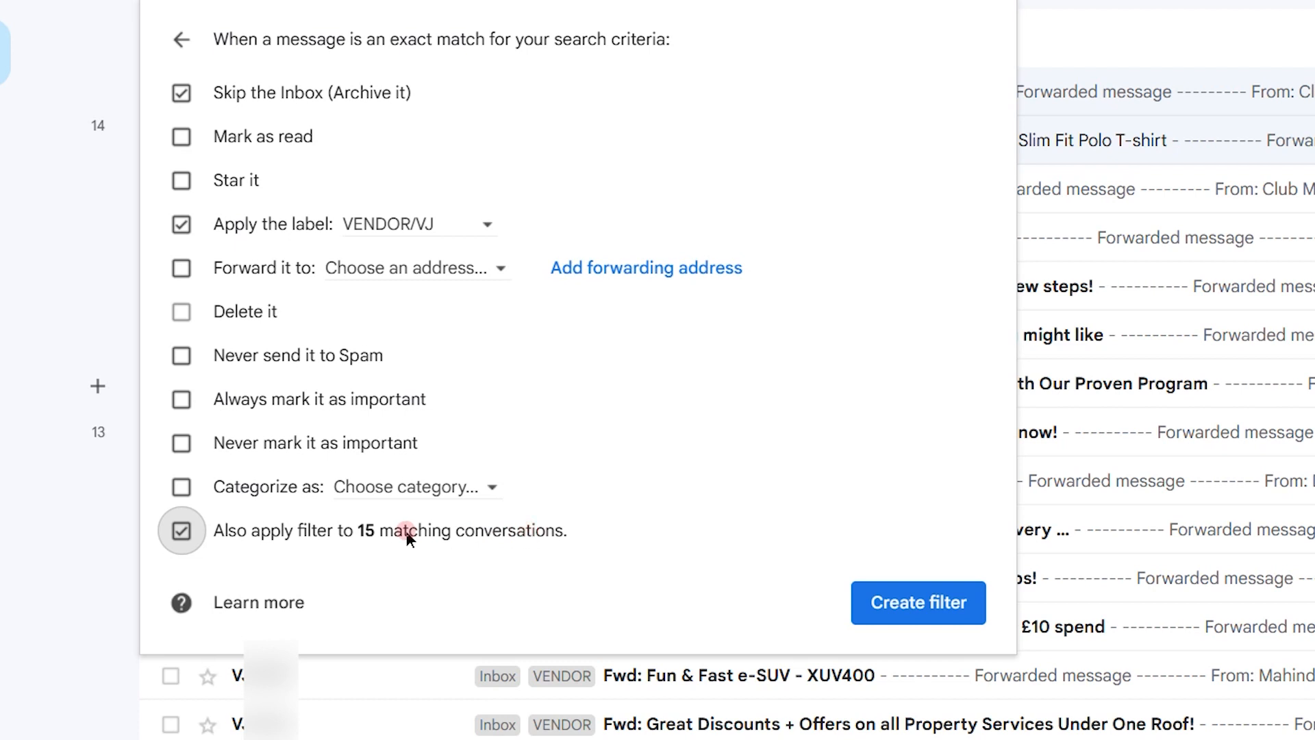
mouse_move(502, 507)
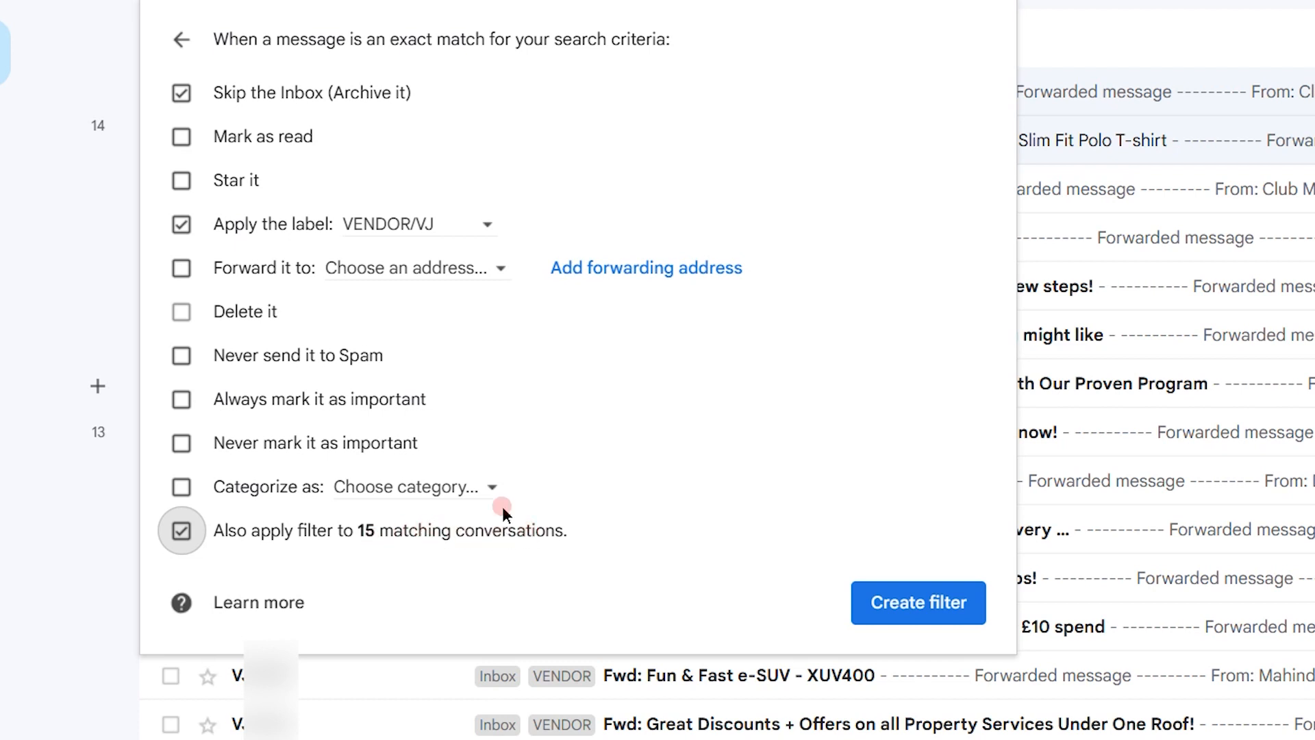
mouse_move(306, 538)
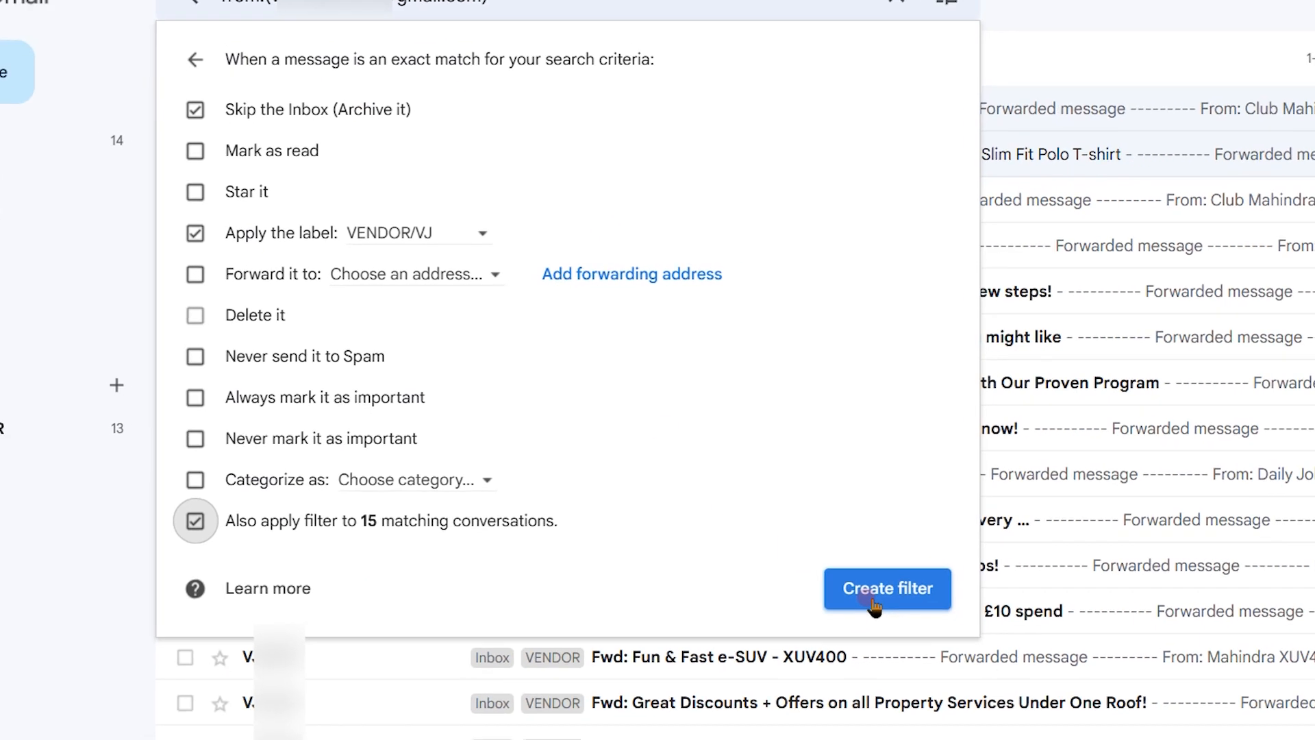
Create the vendor filter with these settings
left_click(887, 589)
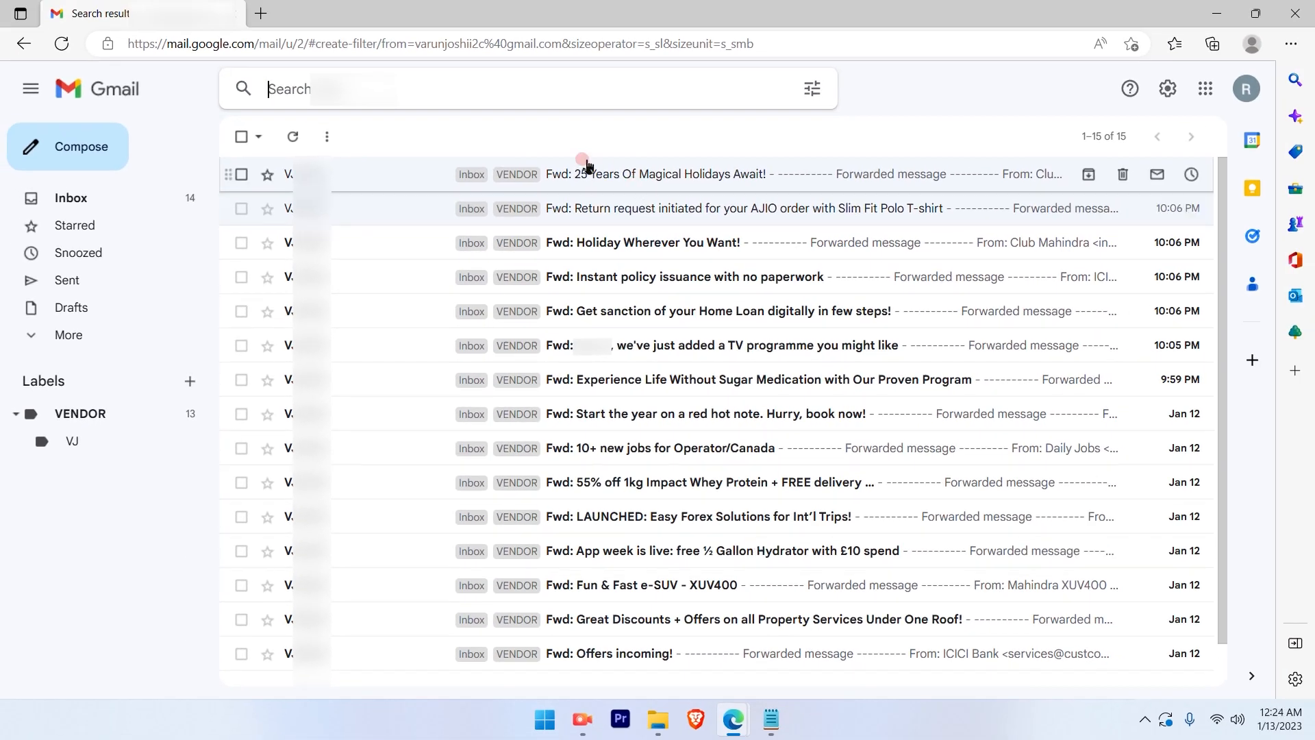
mouse_move(195, 169)
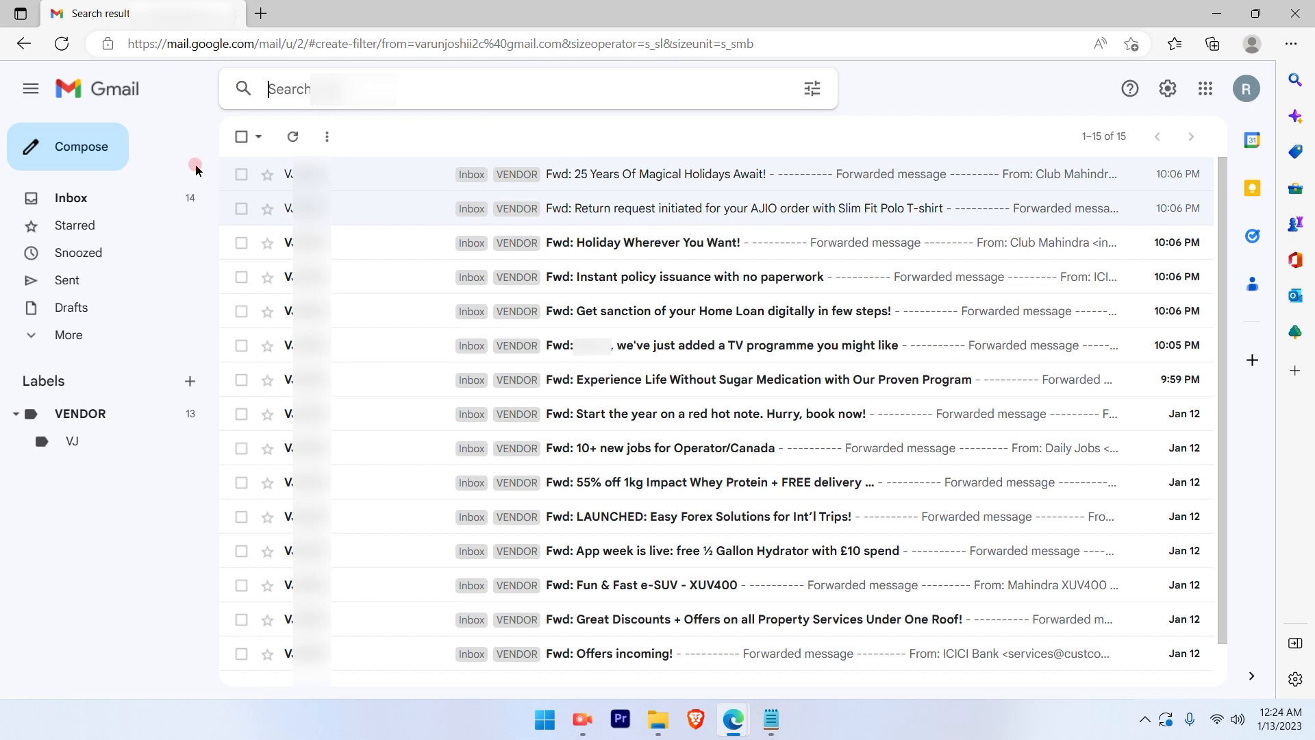
mouse_move(119, 660)
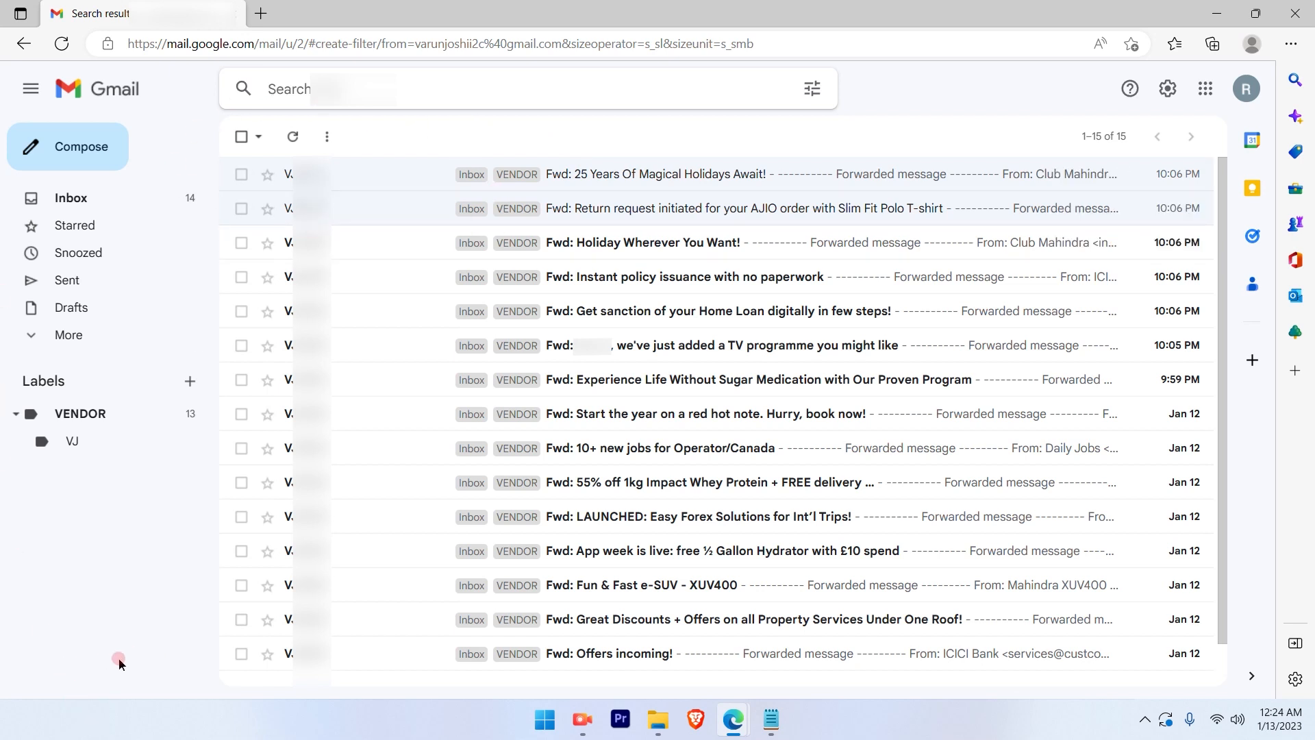
mouse_move(152, 645)
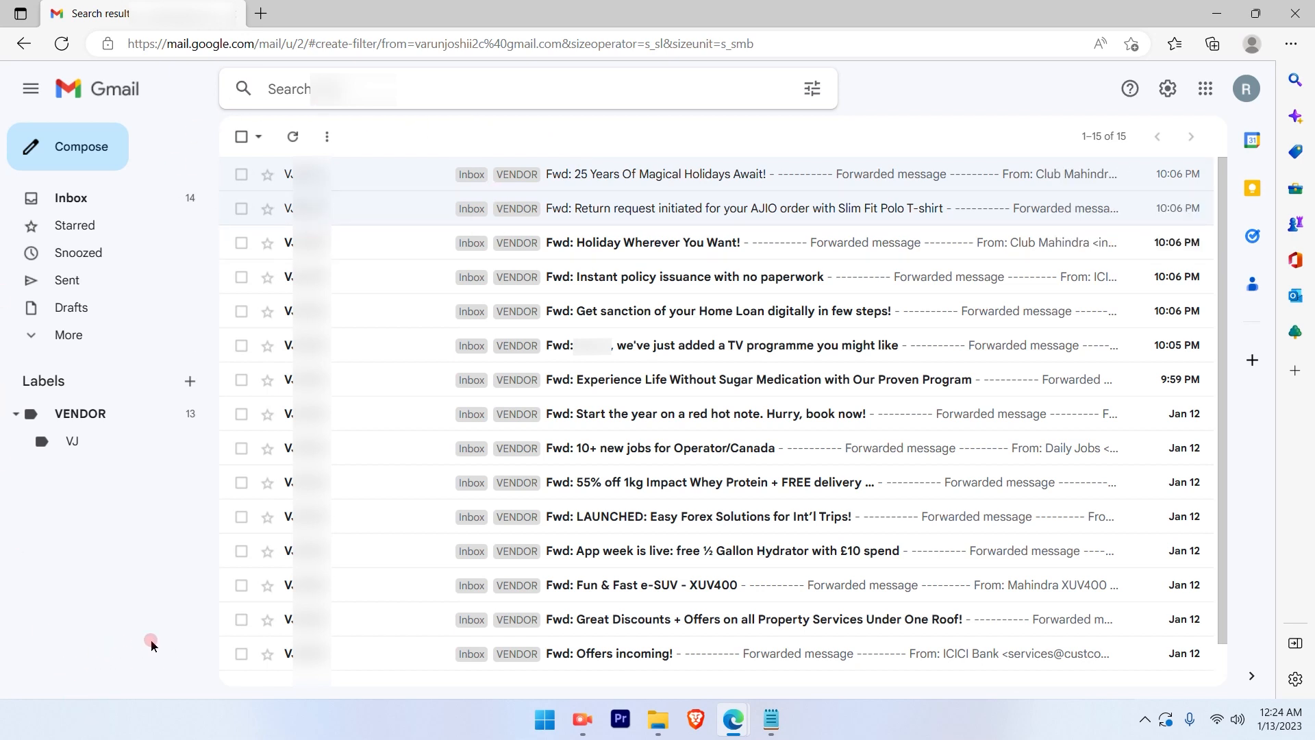
mouse_move(149, 94)
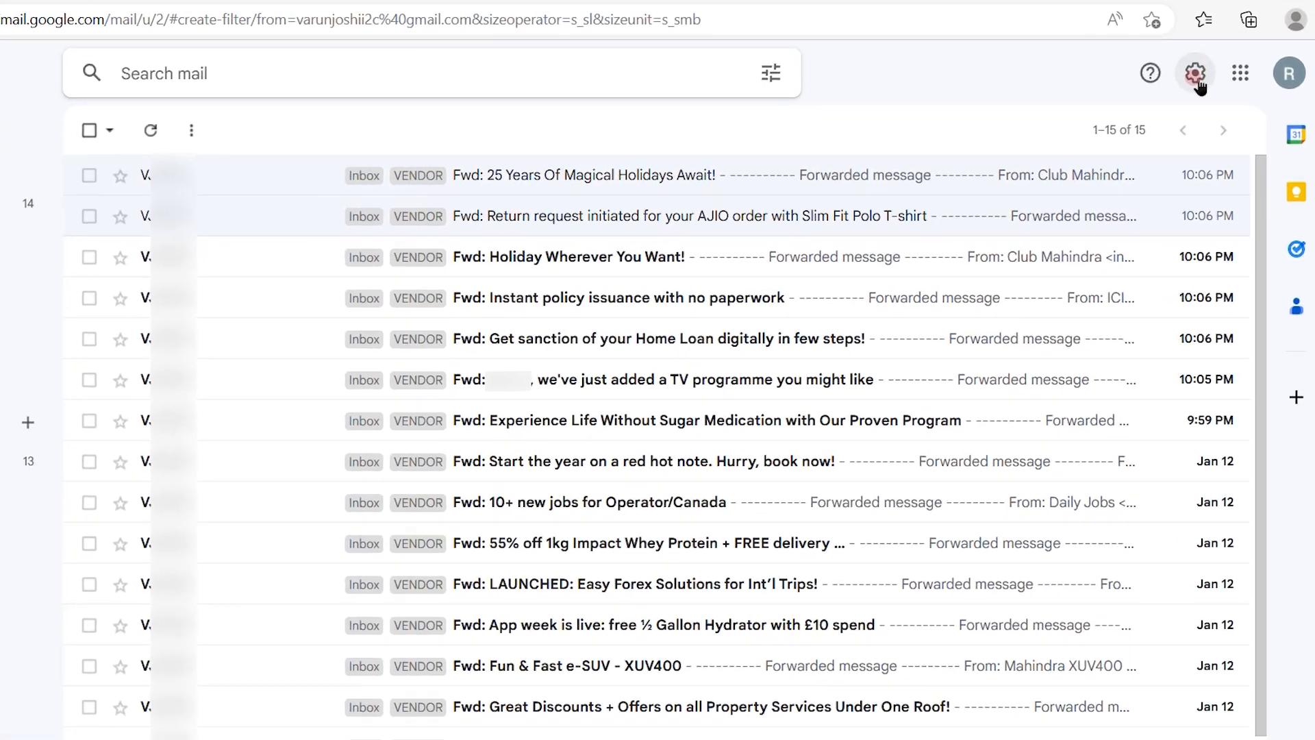
Go from quick settings to Gmail's full settings page
left_click(1194, 73)
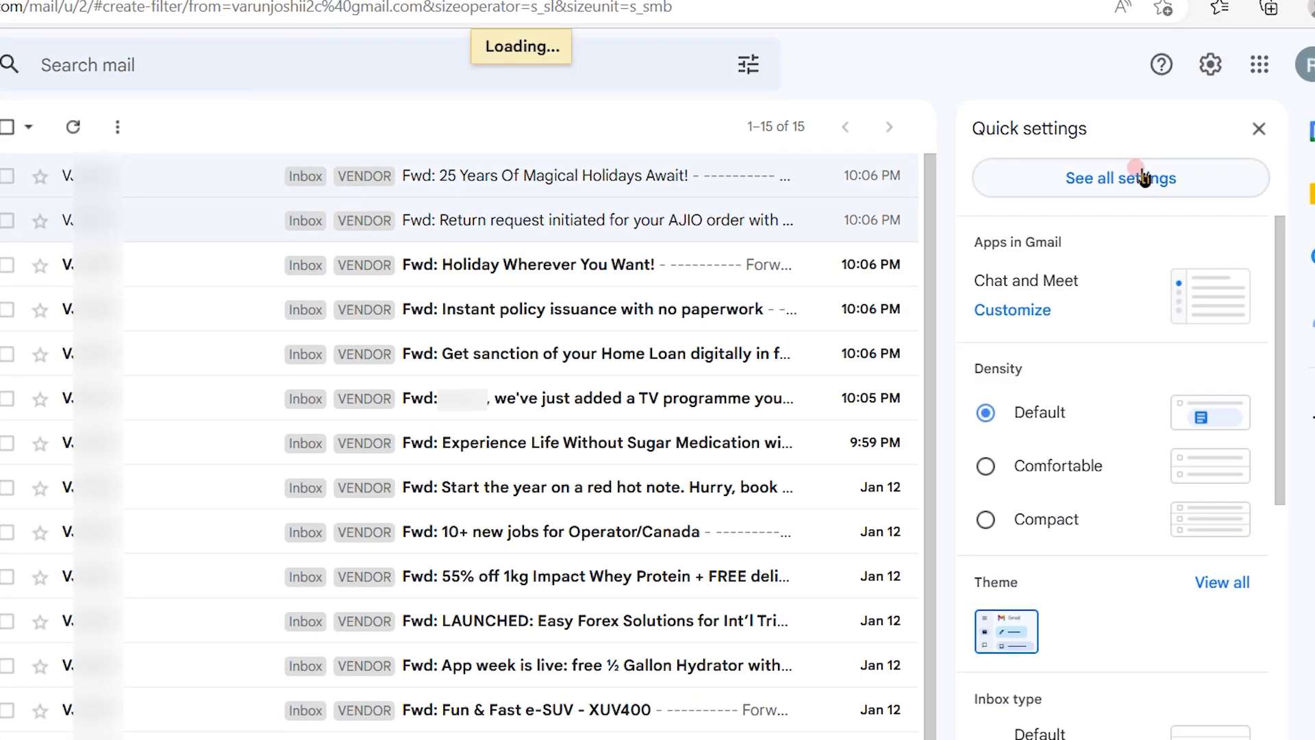
left_click(1119, 178)
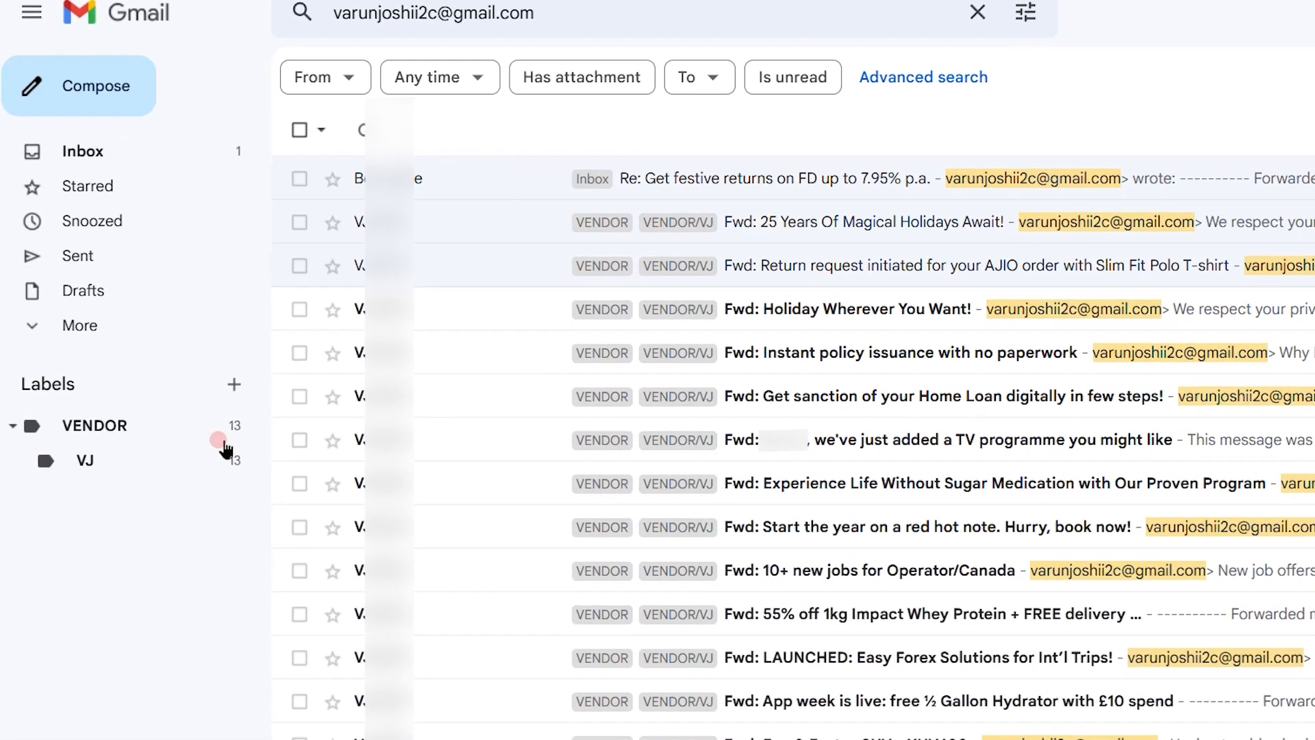
mouse_move(87, 463)
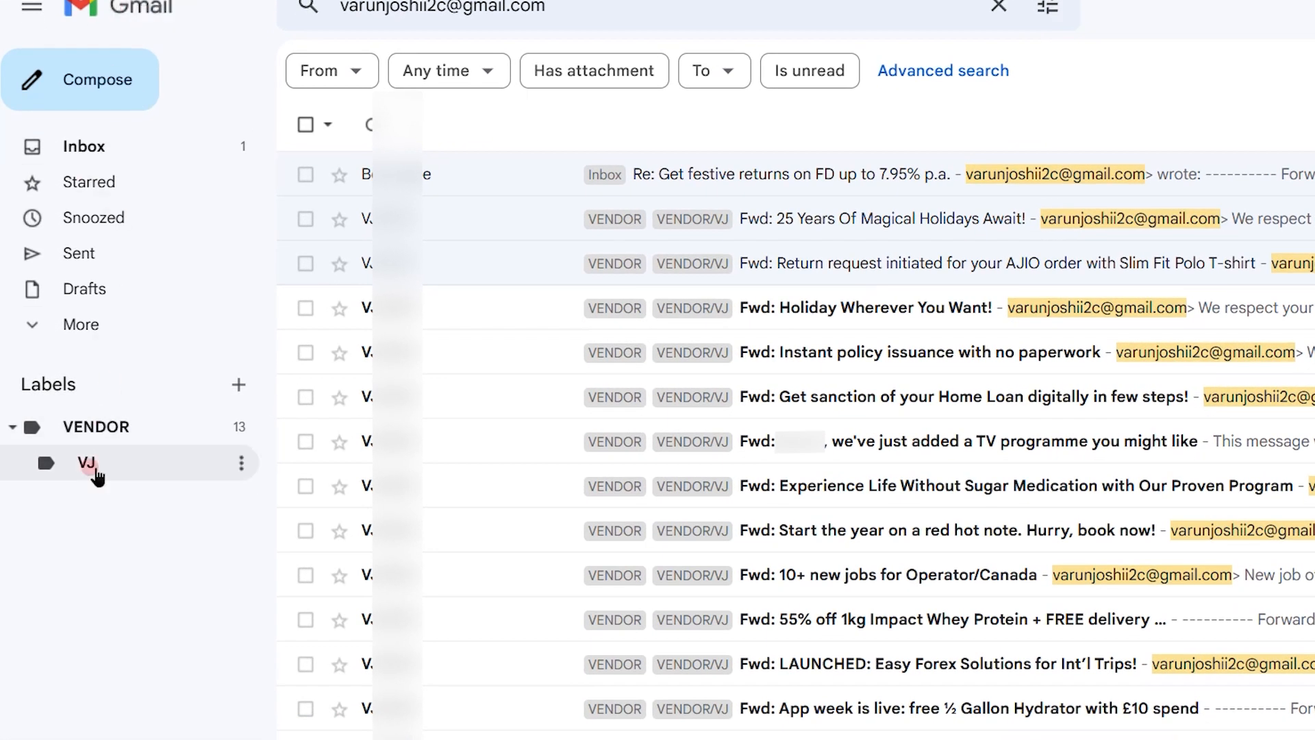
Show the 15 conversations under the VJ label nested in VENDOR
left_click(85, 462)
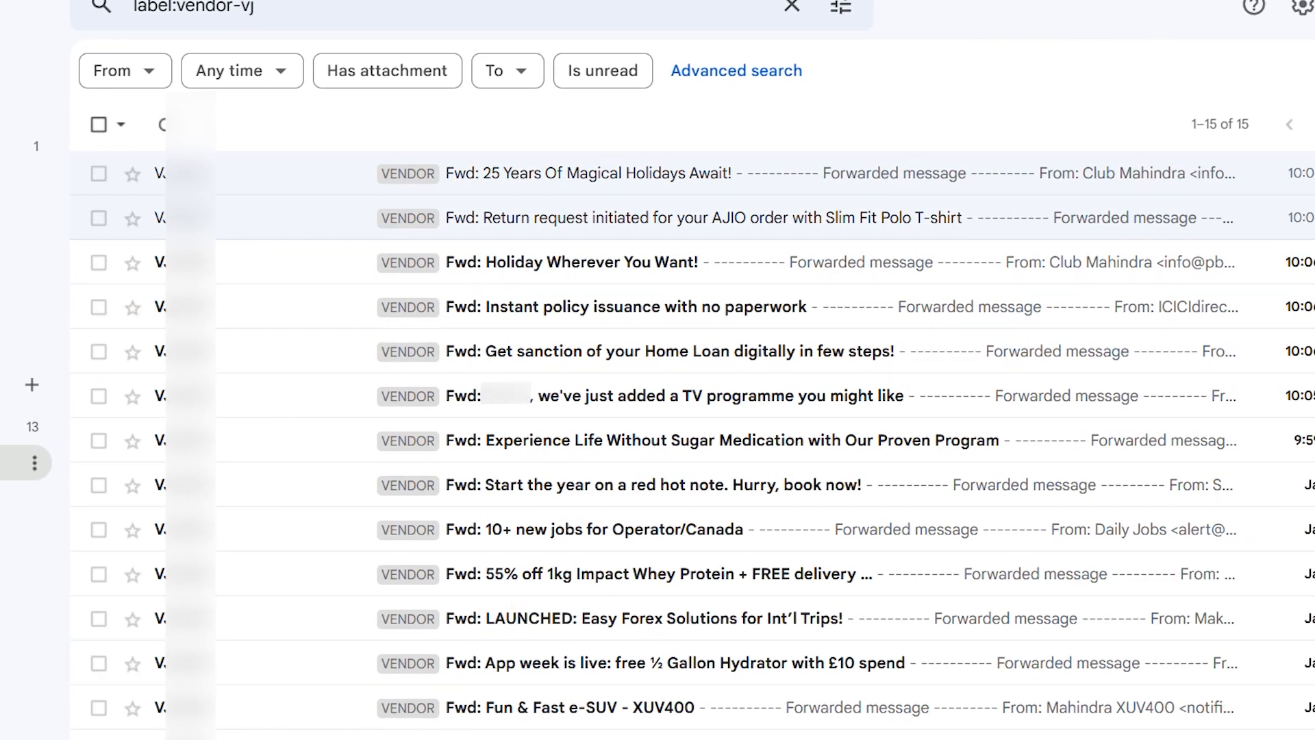
mouse_move(864, 561)
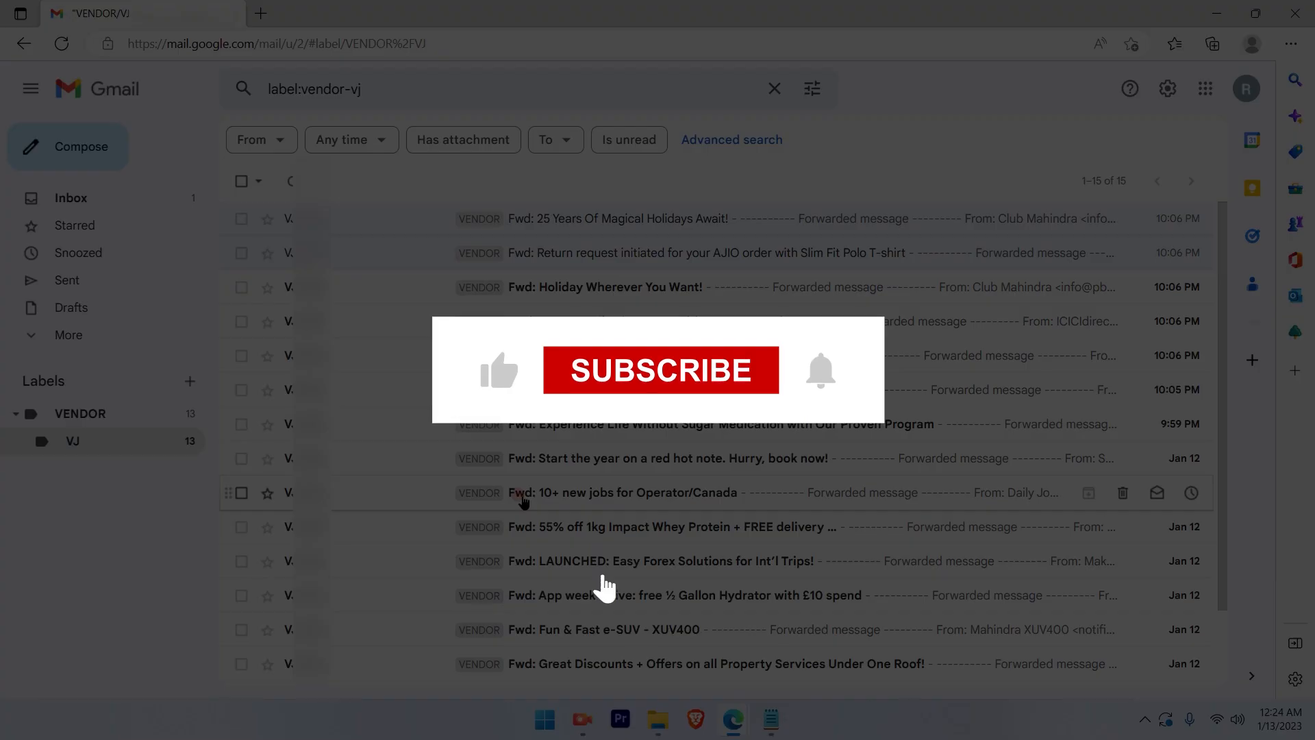
mouse_move(658, 390)
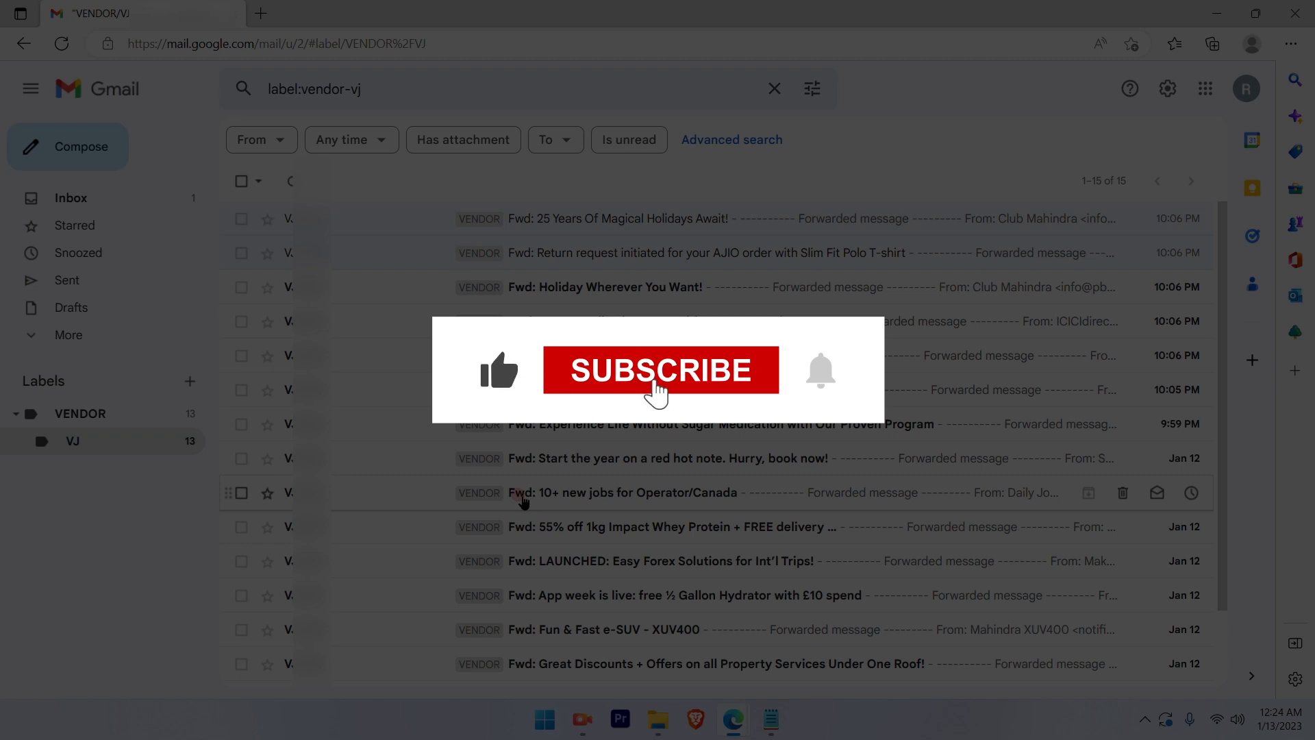